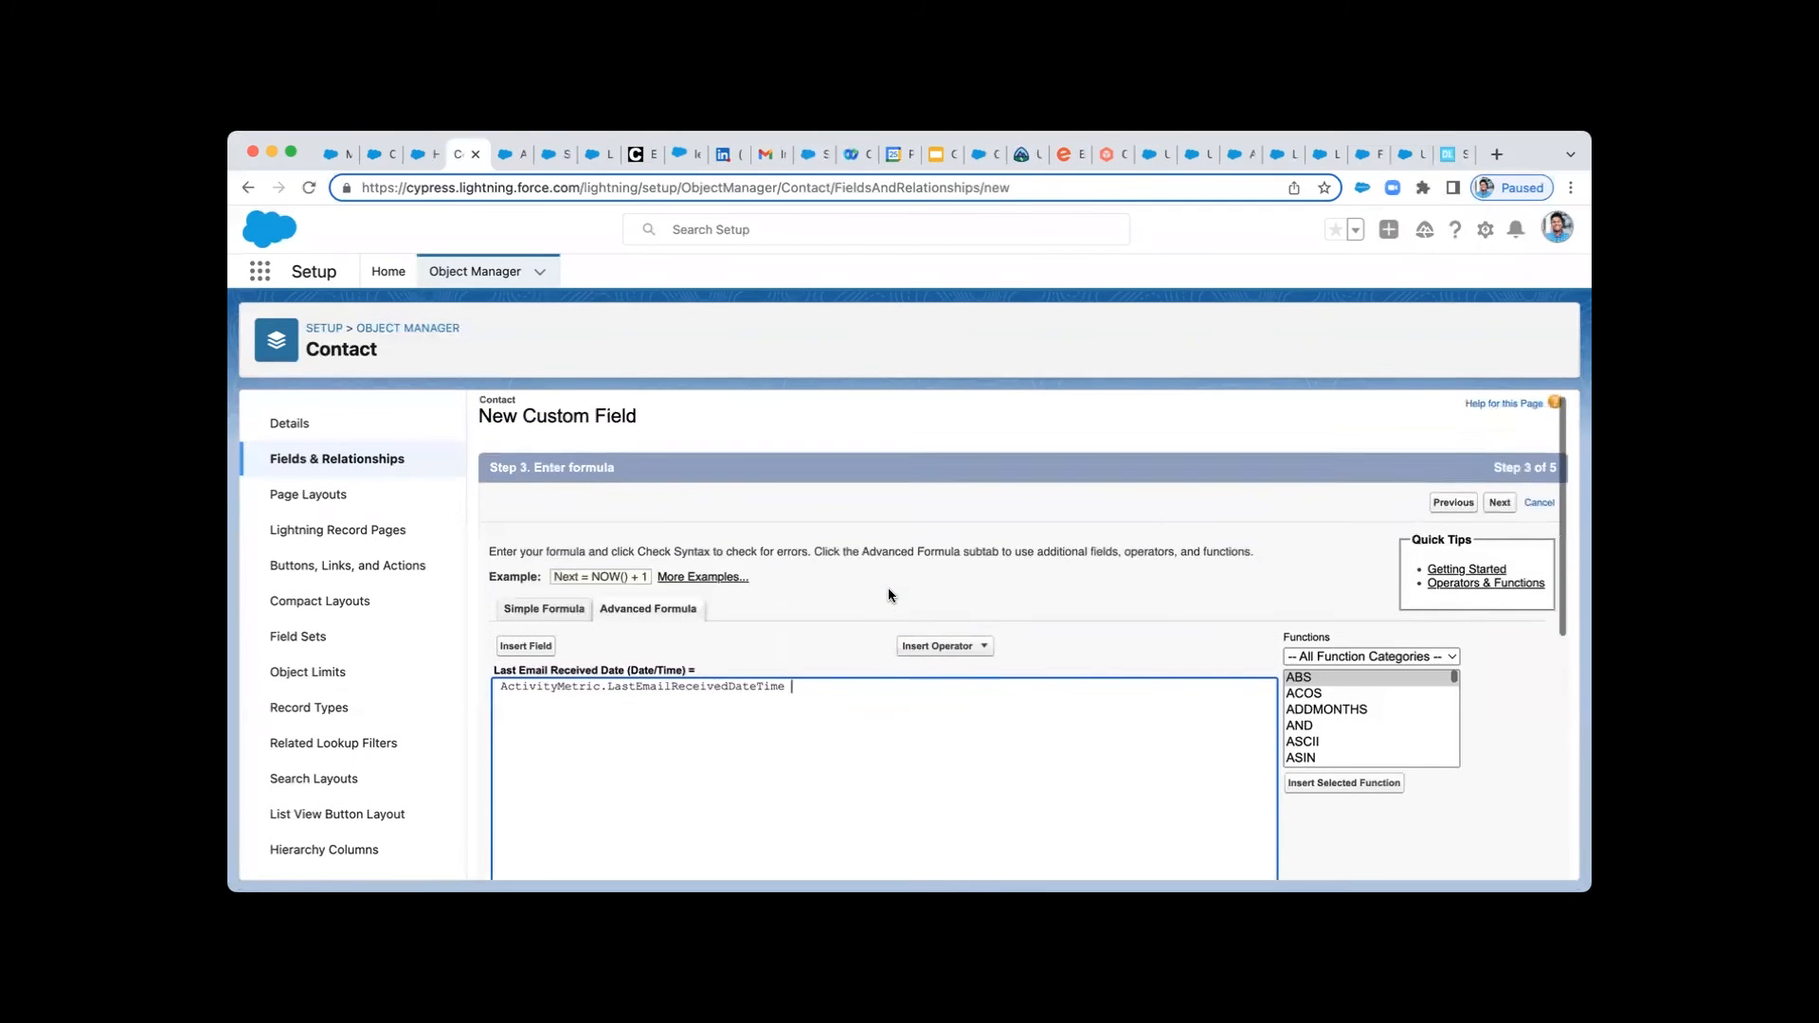
Treat blank fields as blanks and accept field-level security, reaching page-layout assignment.
{"action": "scroll", "scroll_direction": "down", "scroll_amount": 3}
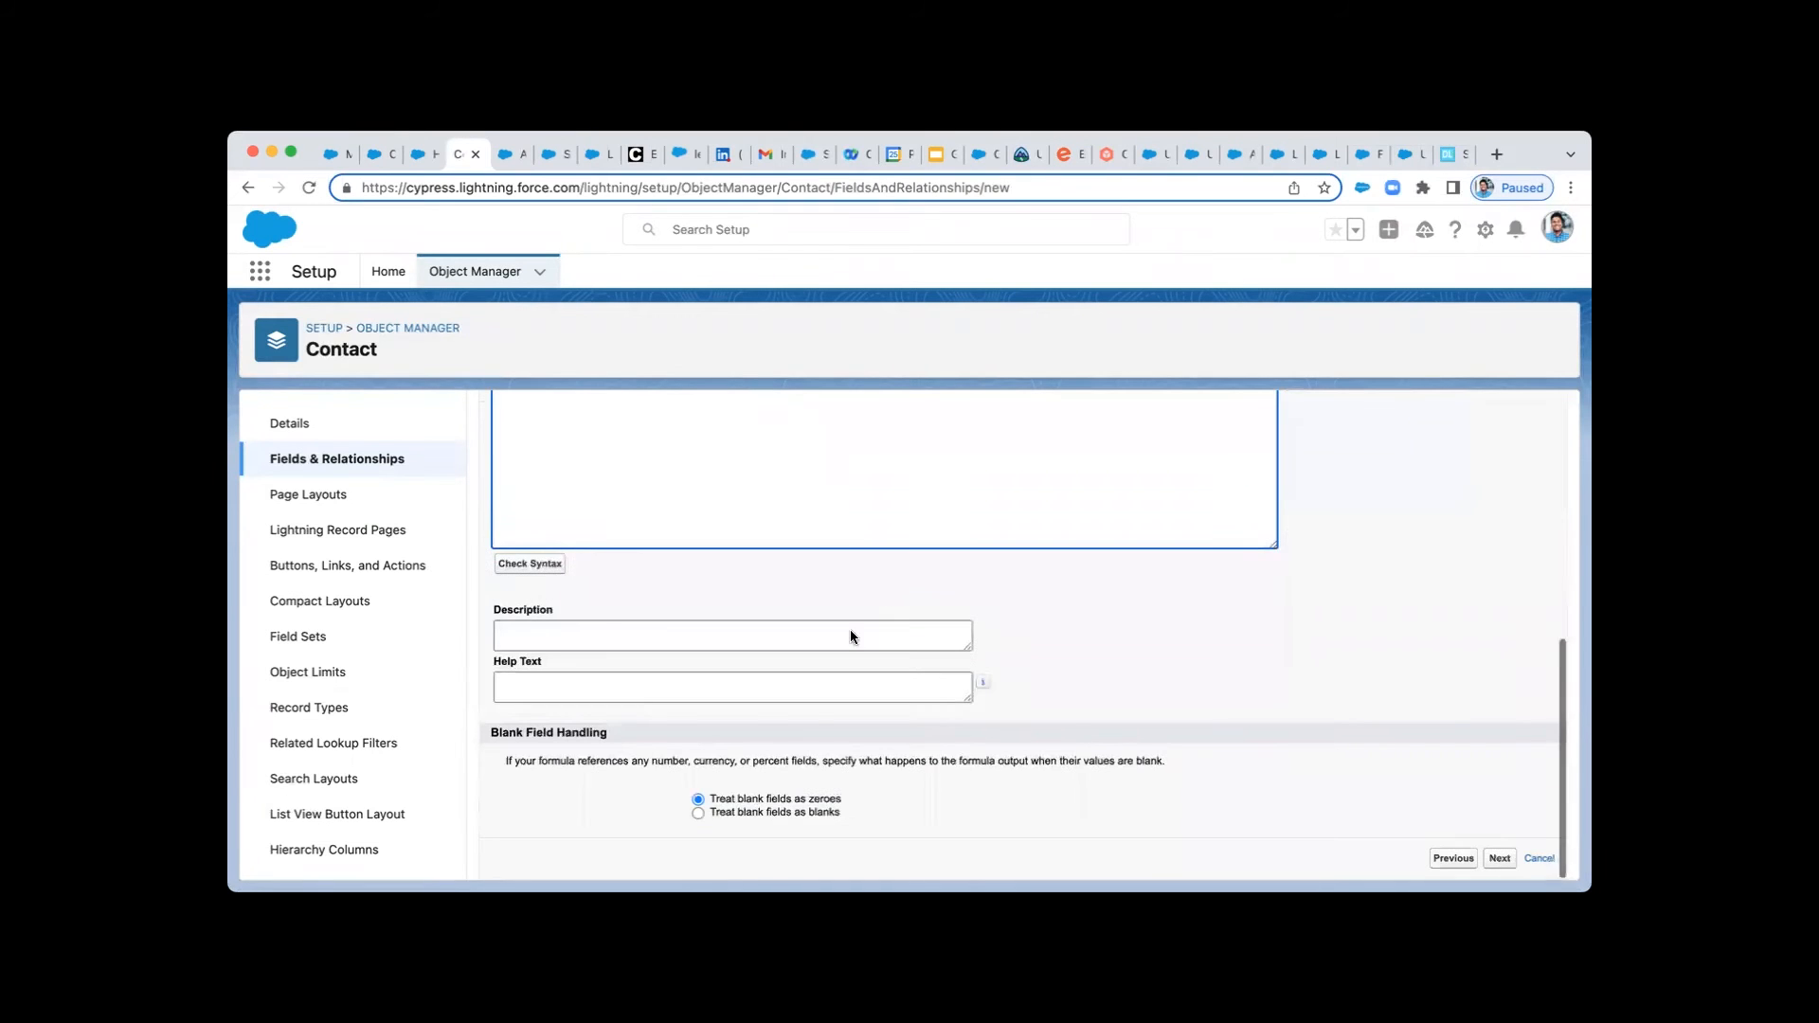
{"action": "left_click", "coordinate": [697, 813]}
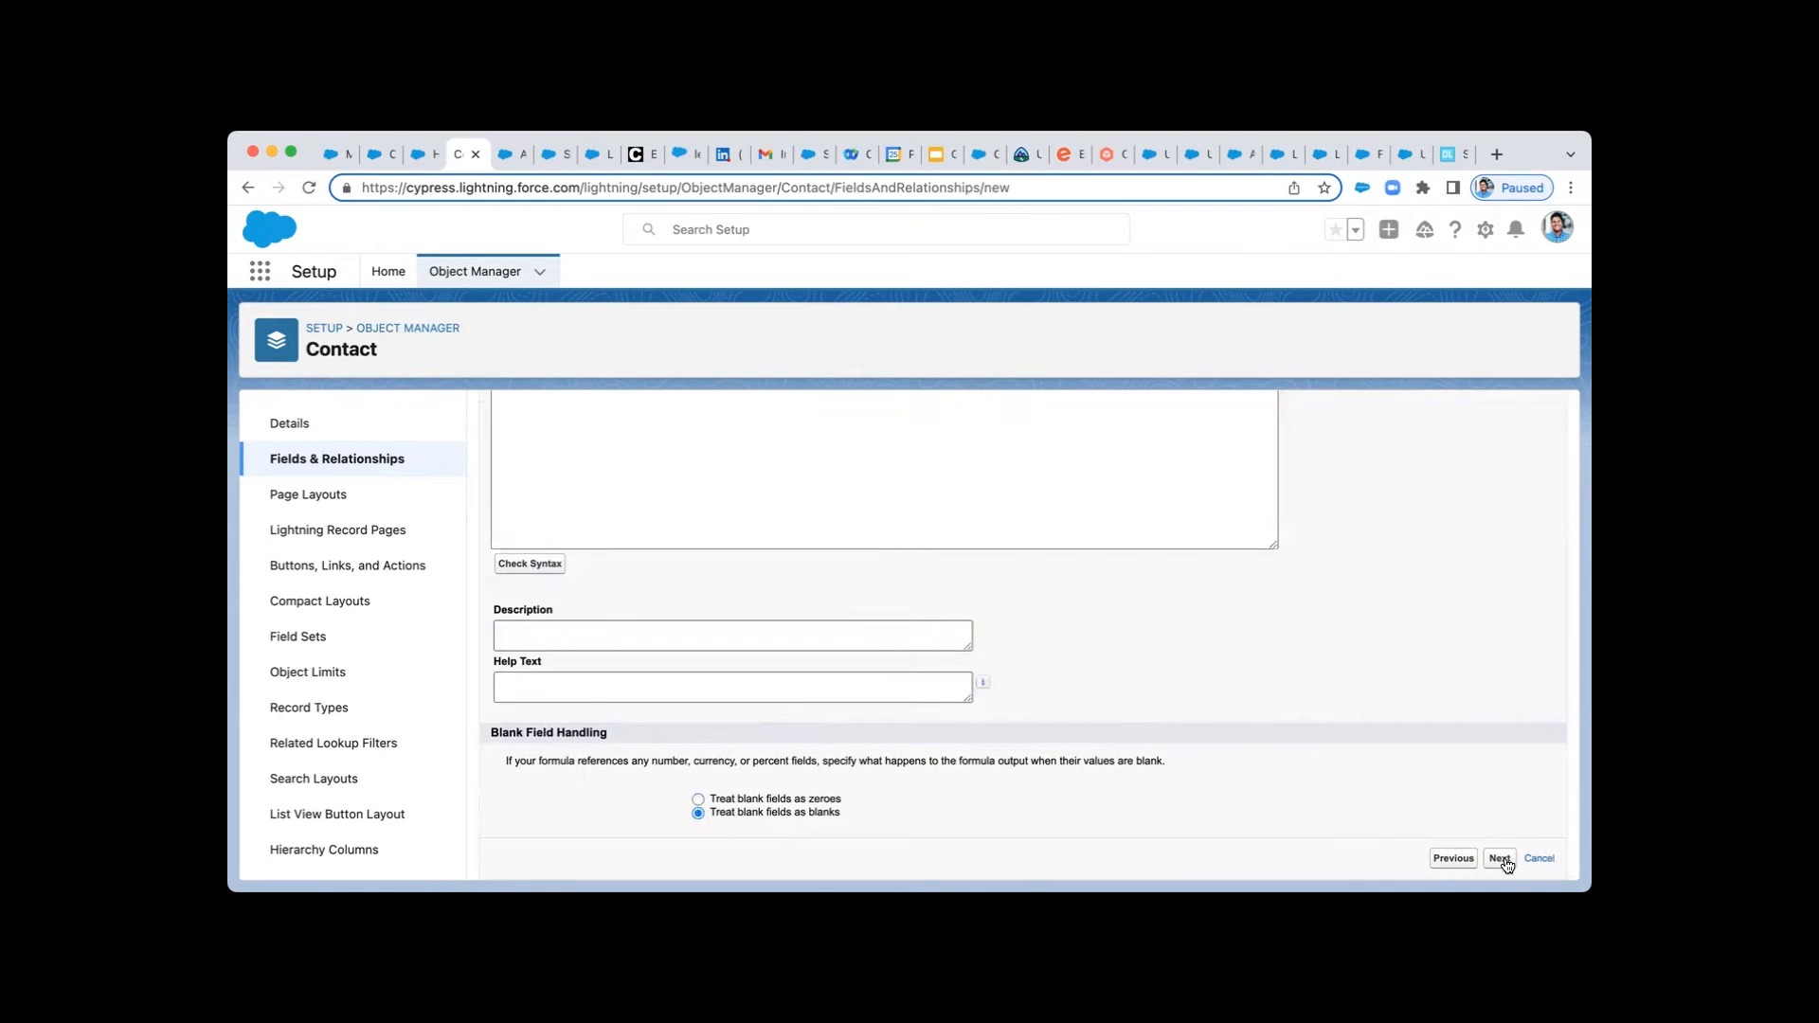
{"action": "mouse_move", "coordinate": [1309, 648]}
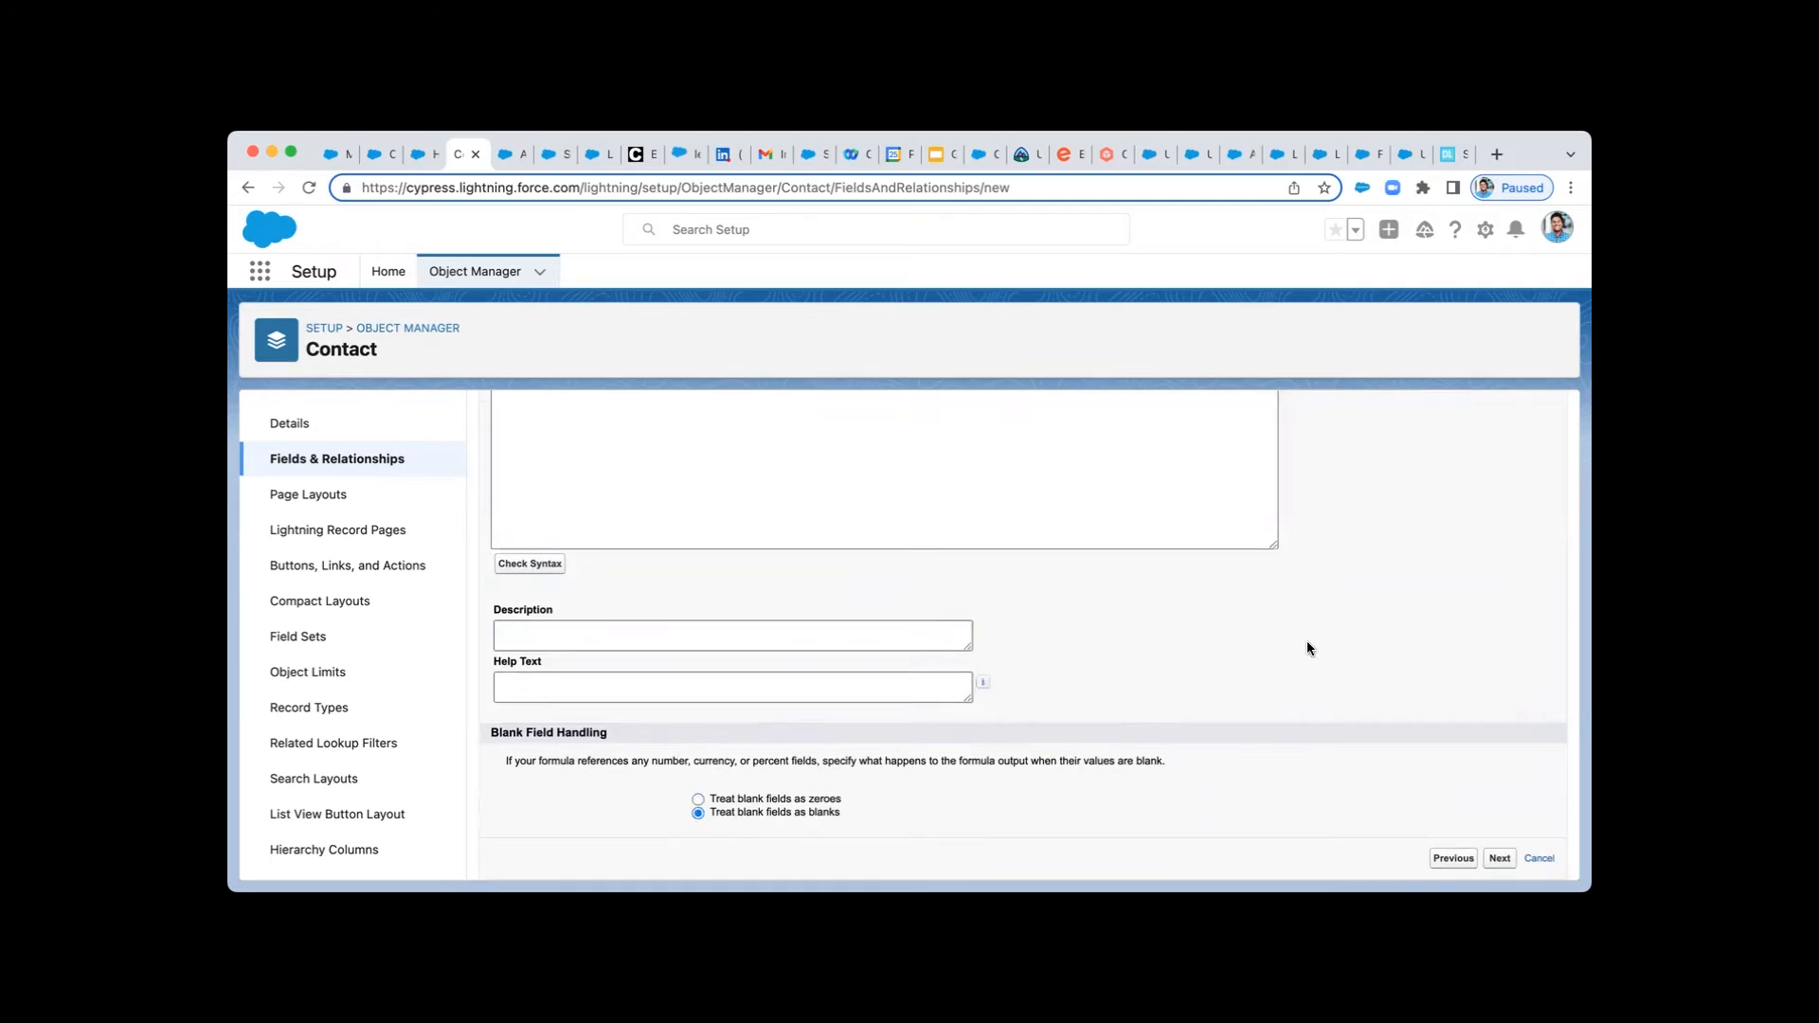
{"action": "left_click", "coordinate": [1497, 856]}
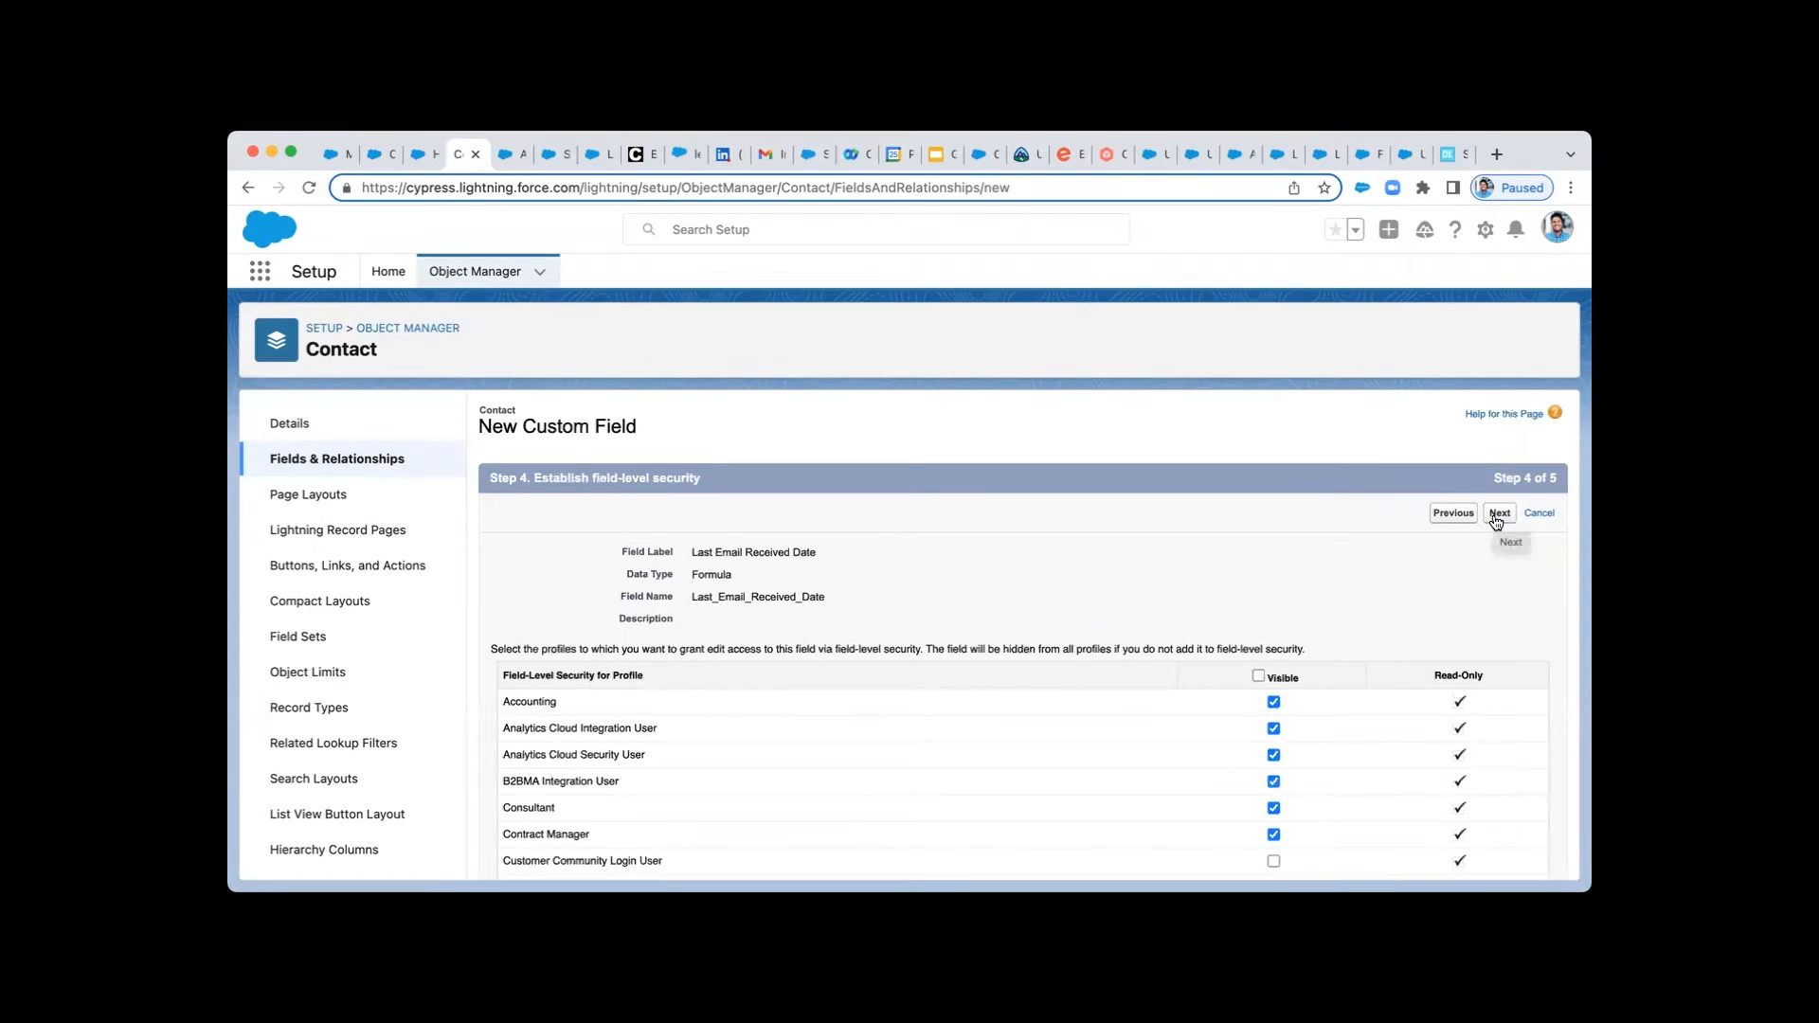
{"action": "left_click", "coordinate": [1497, 513]}
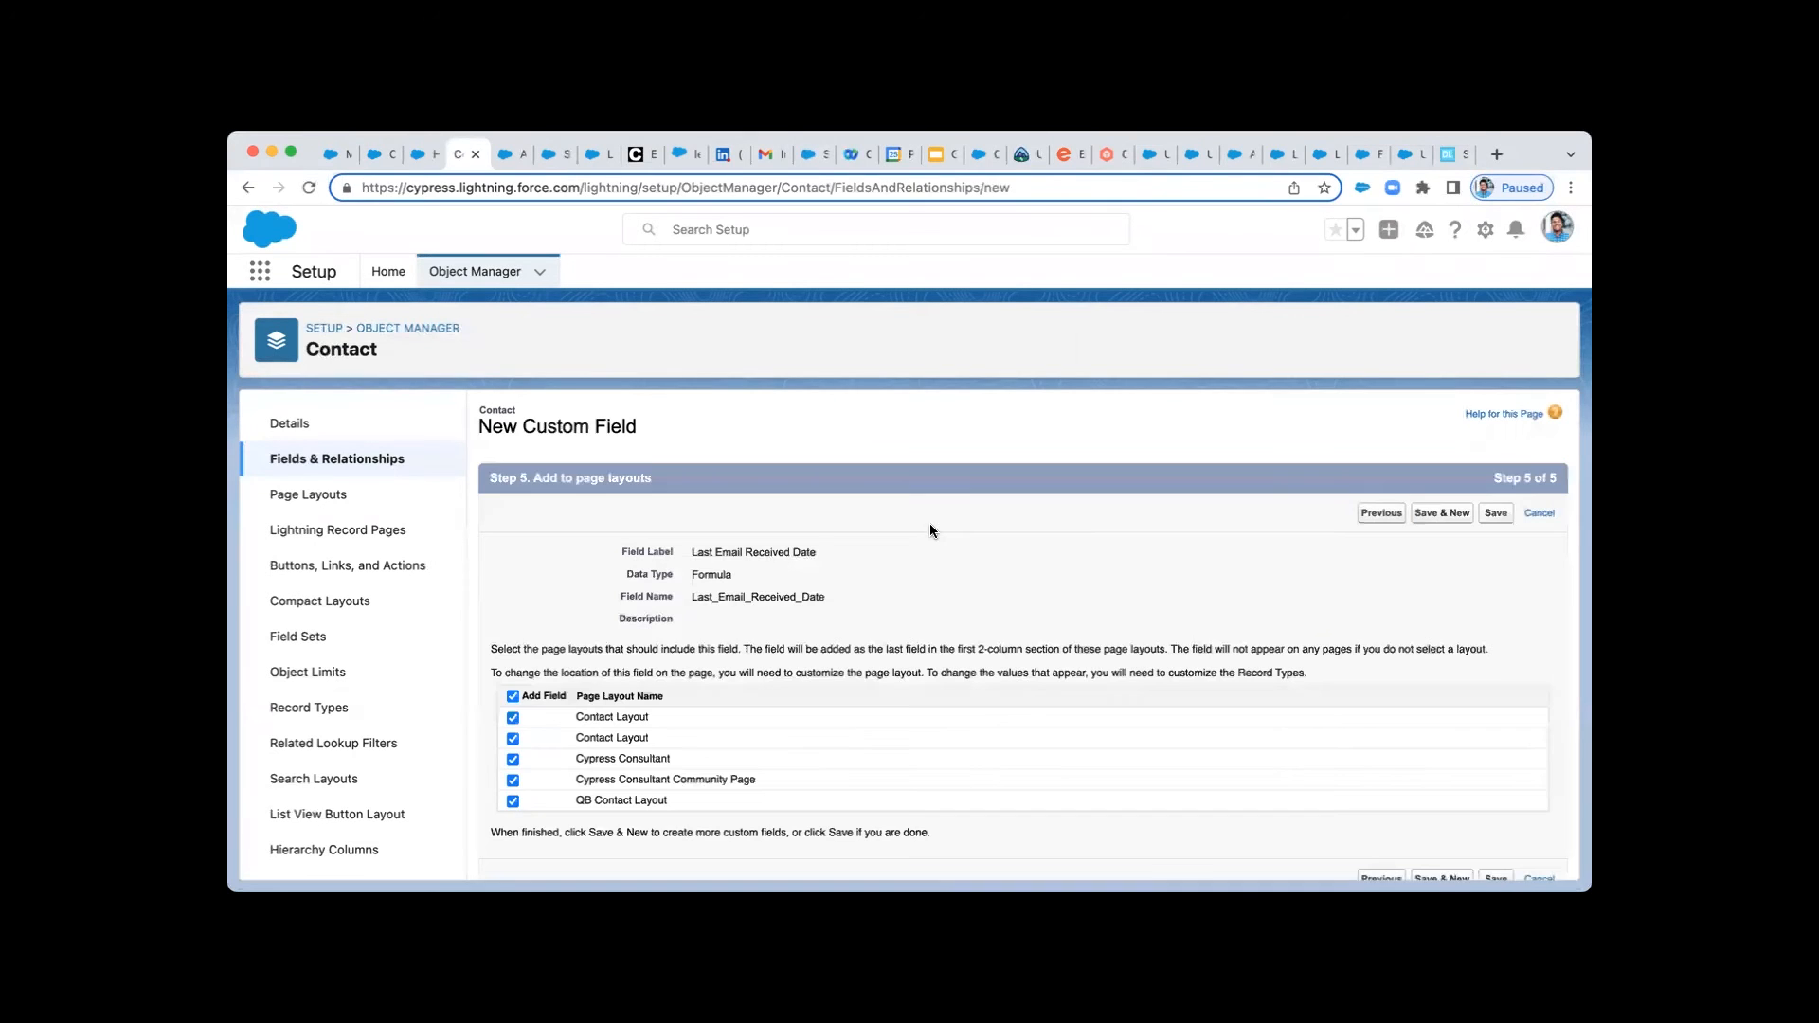
{"action": "mouse_move", "coordinate": [882, 555]}
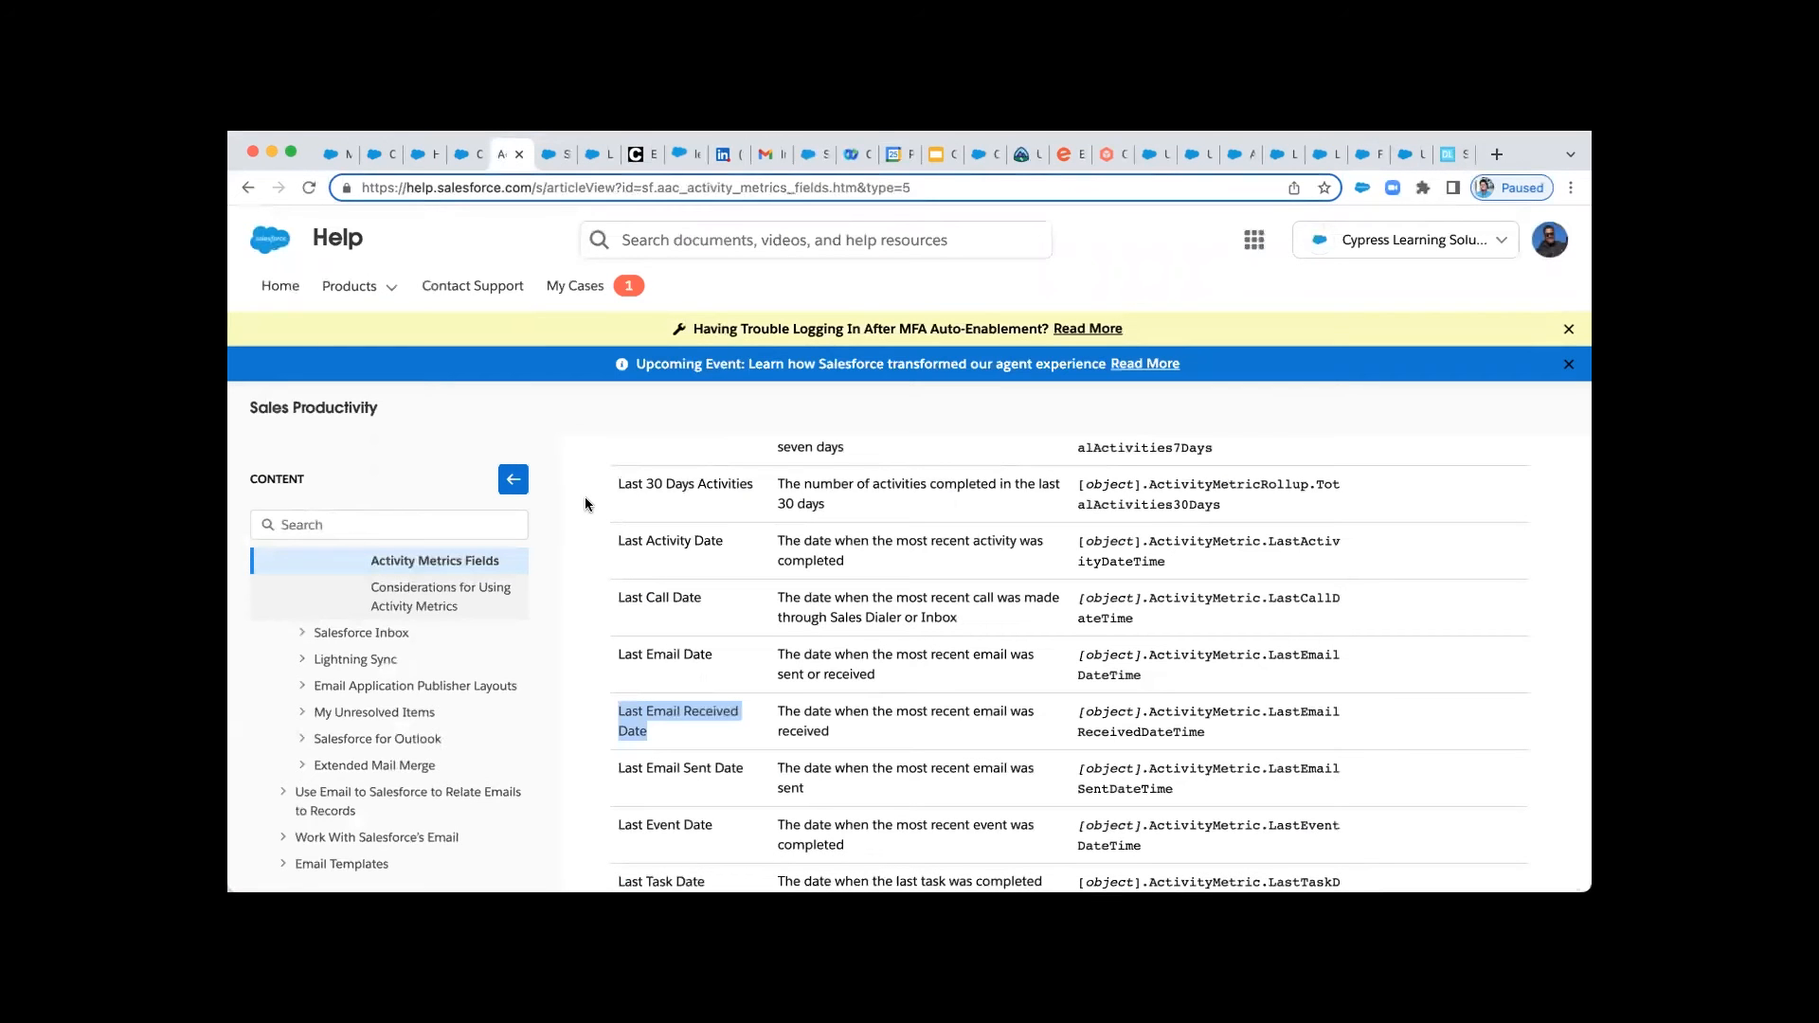
{"action": "mouse_move", "coordinate": [580, 525]}
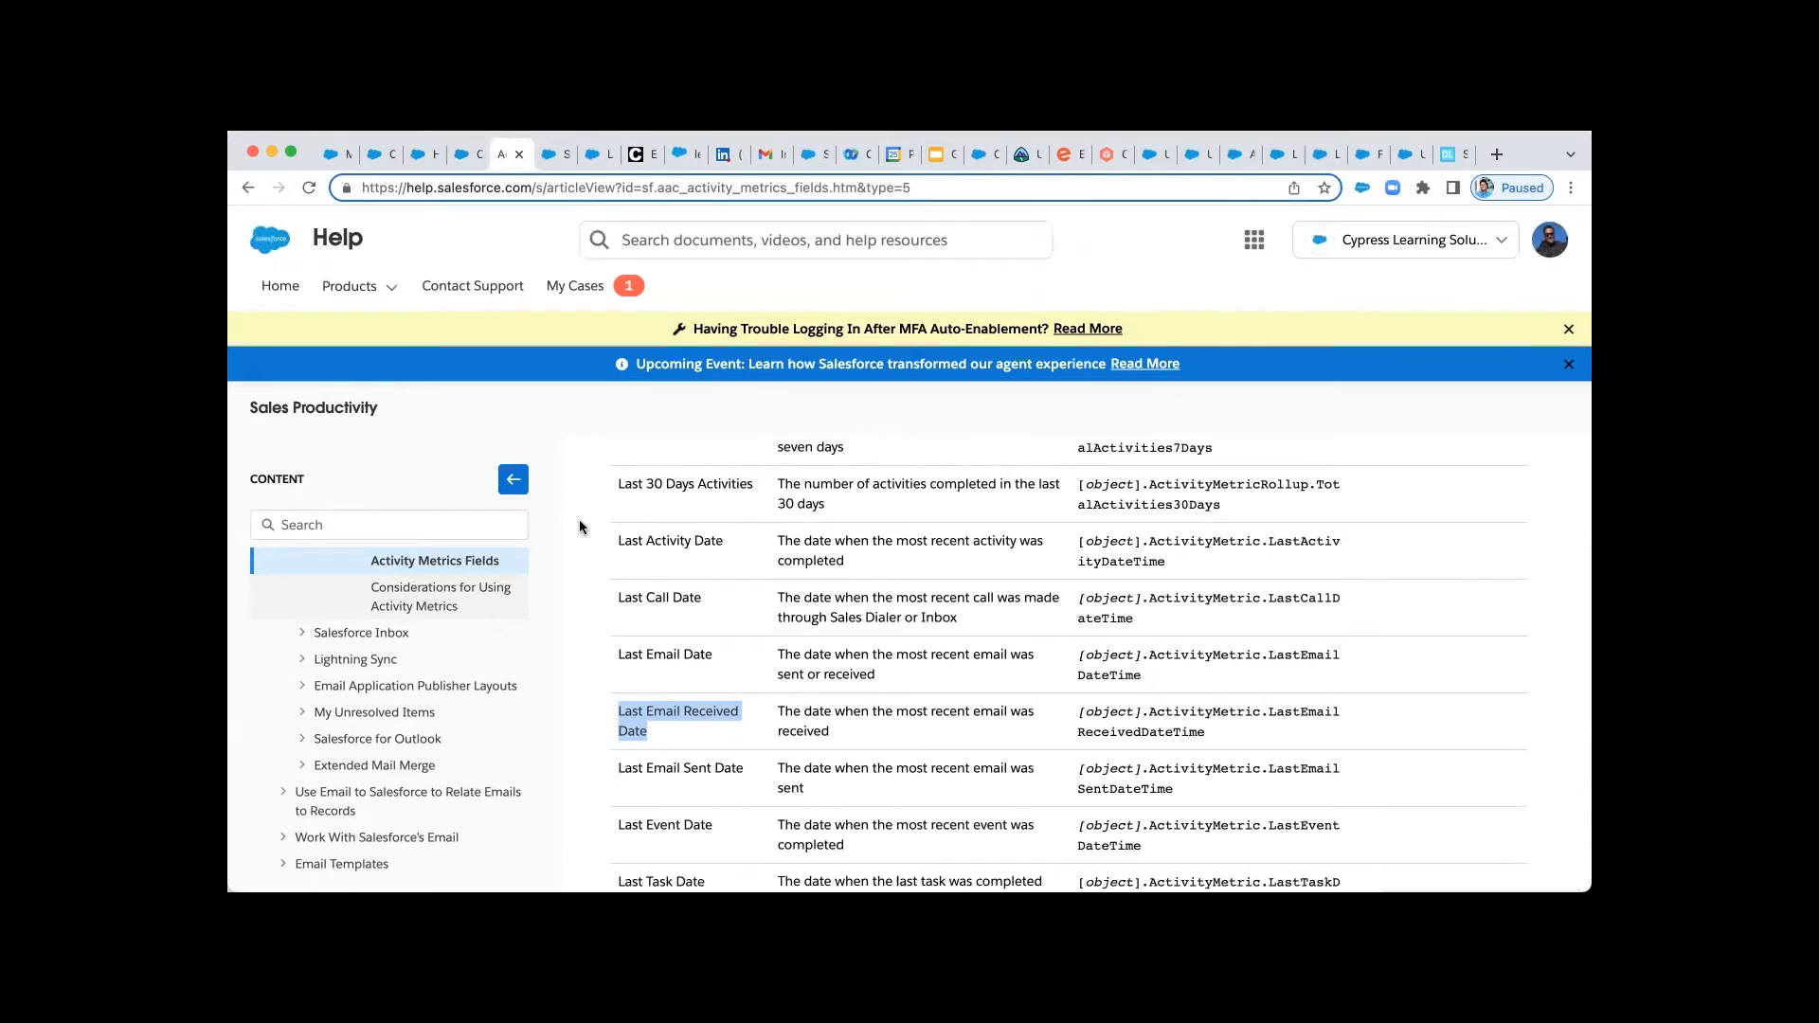
Review the Activity Metrics Fields table and select the Last Activity Date field name.
{"action": "scroll", "scroll_direction": "down", "scroll_amount": 3}
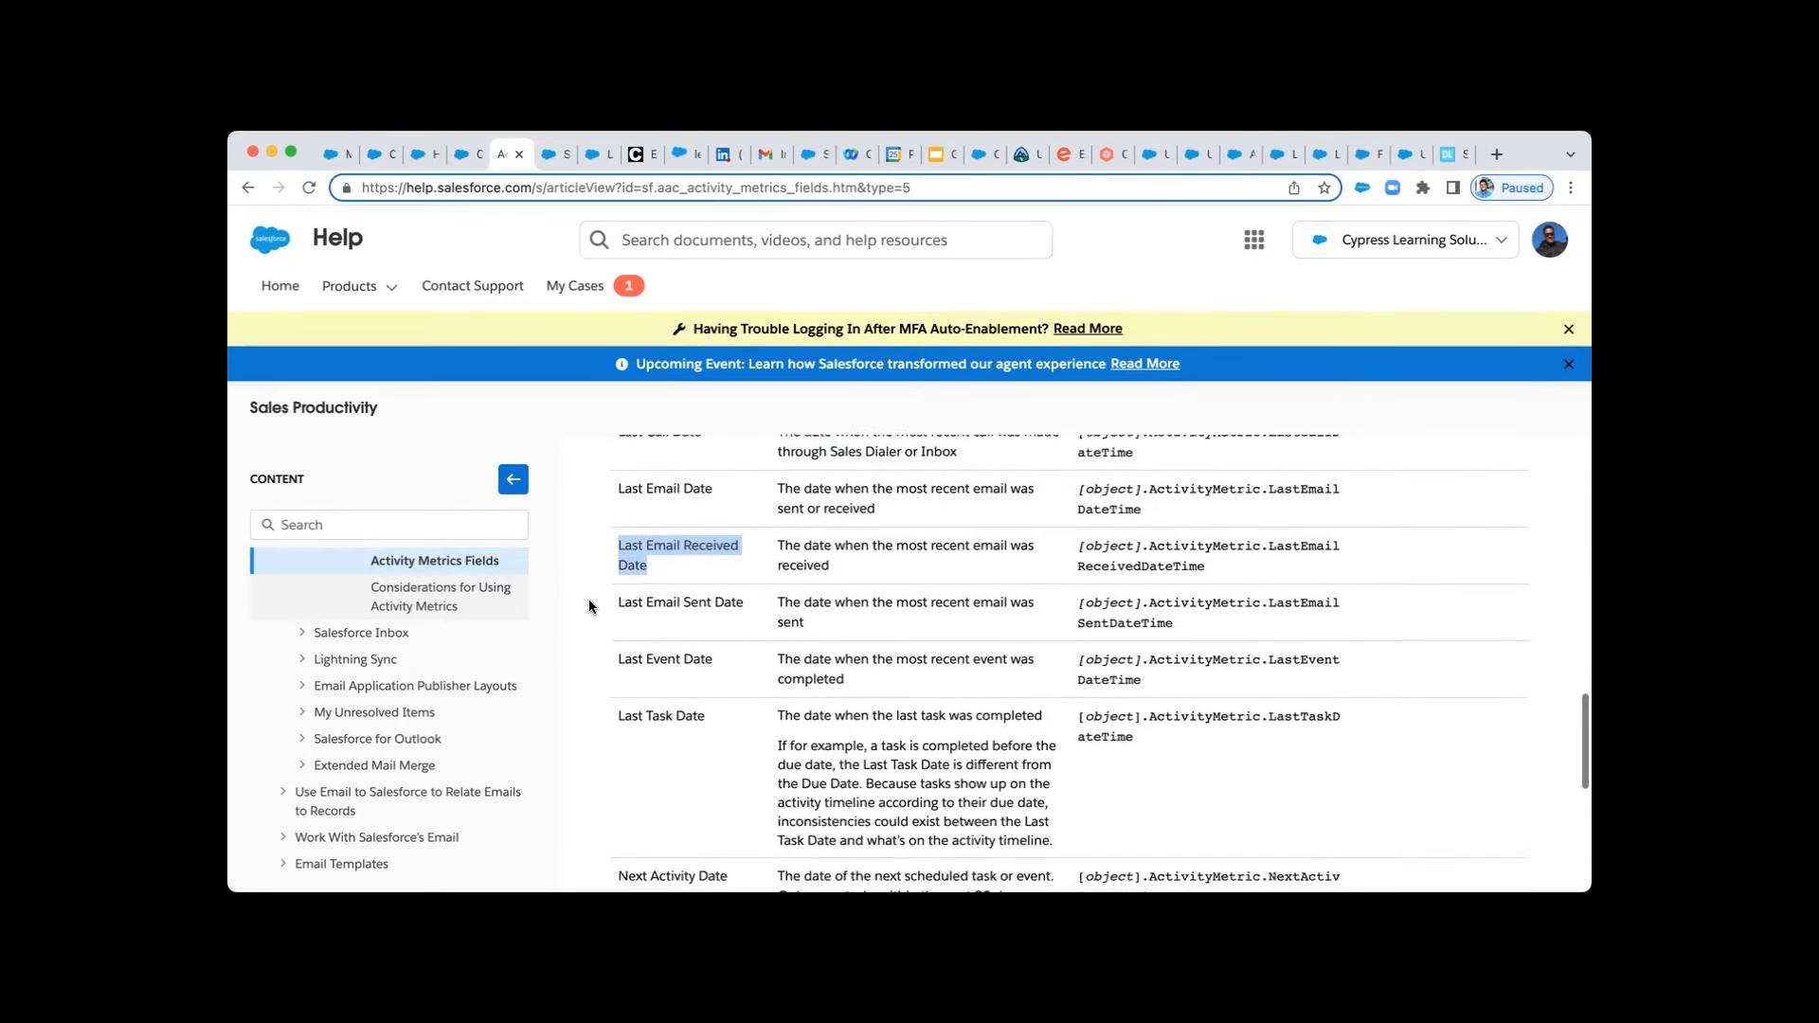
{"action": "scroll", "scroll_direction": "down", "scroll_amount": 3}
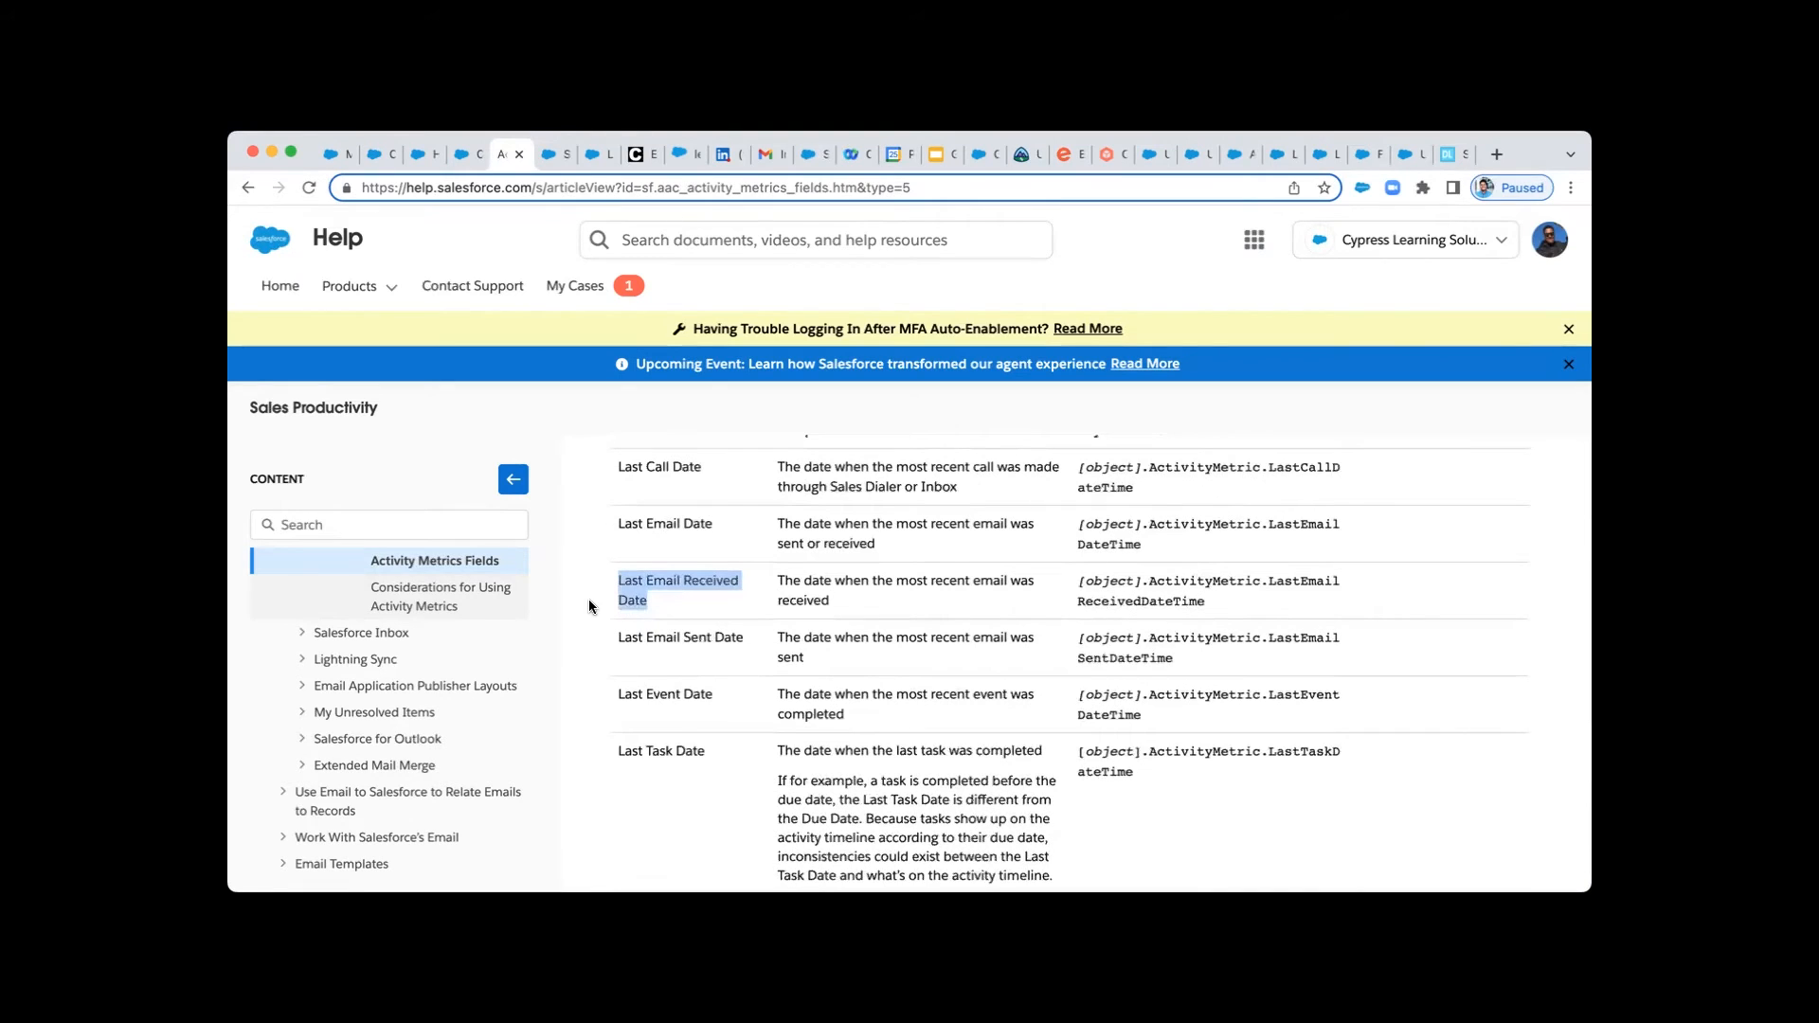
{"action": "scroll", "scroll_direction": "down", "scroll_amount": 3}
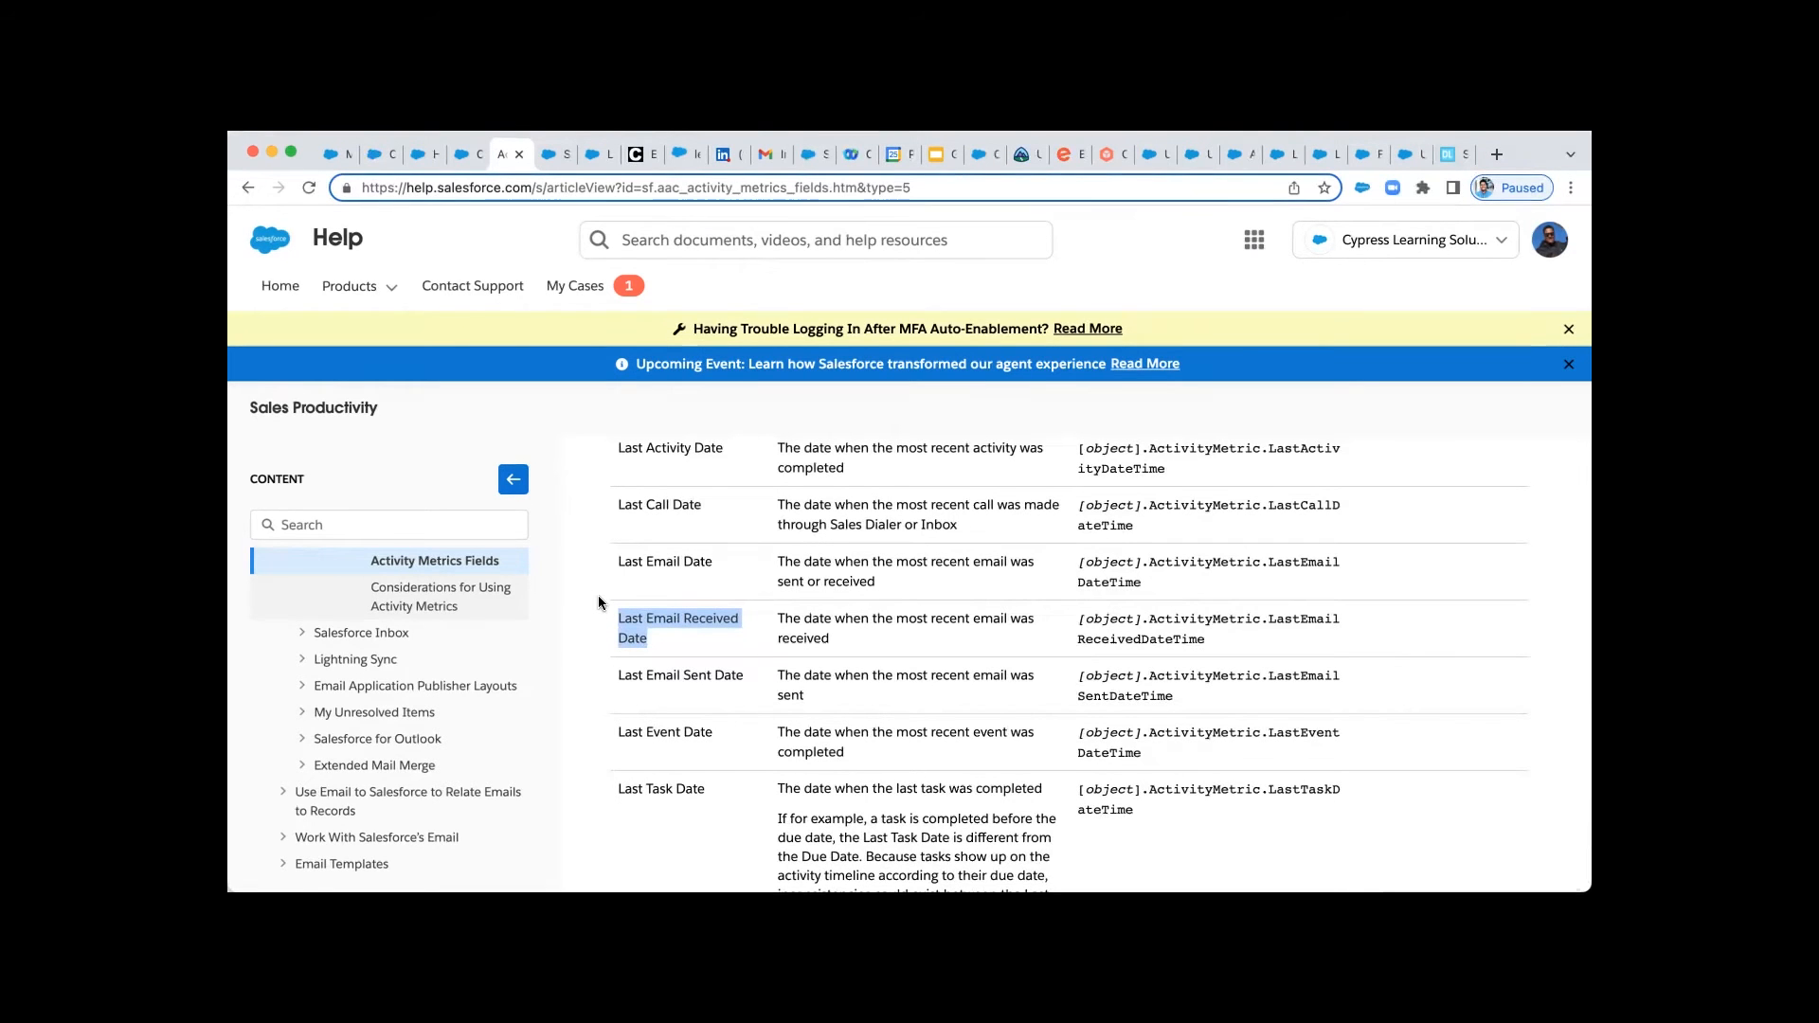
{"action": "mouse_move", "coordinate": [612, 570]}
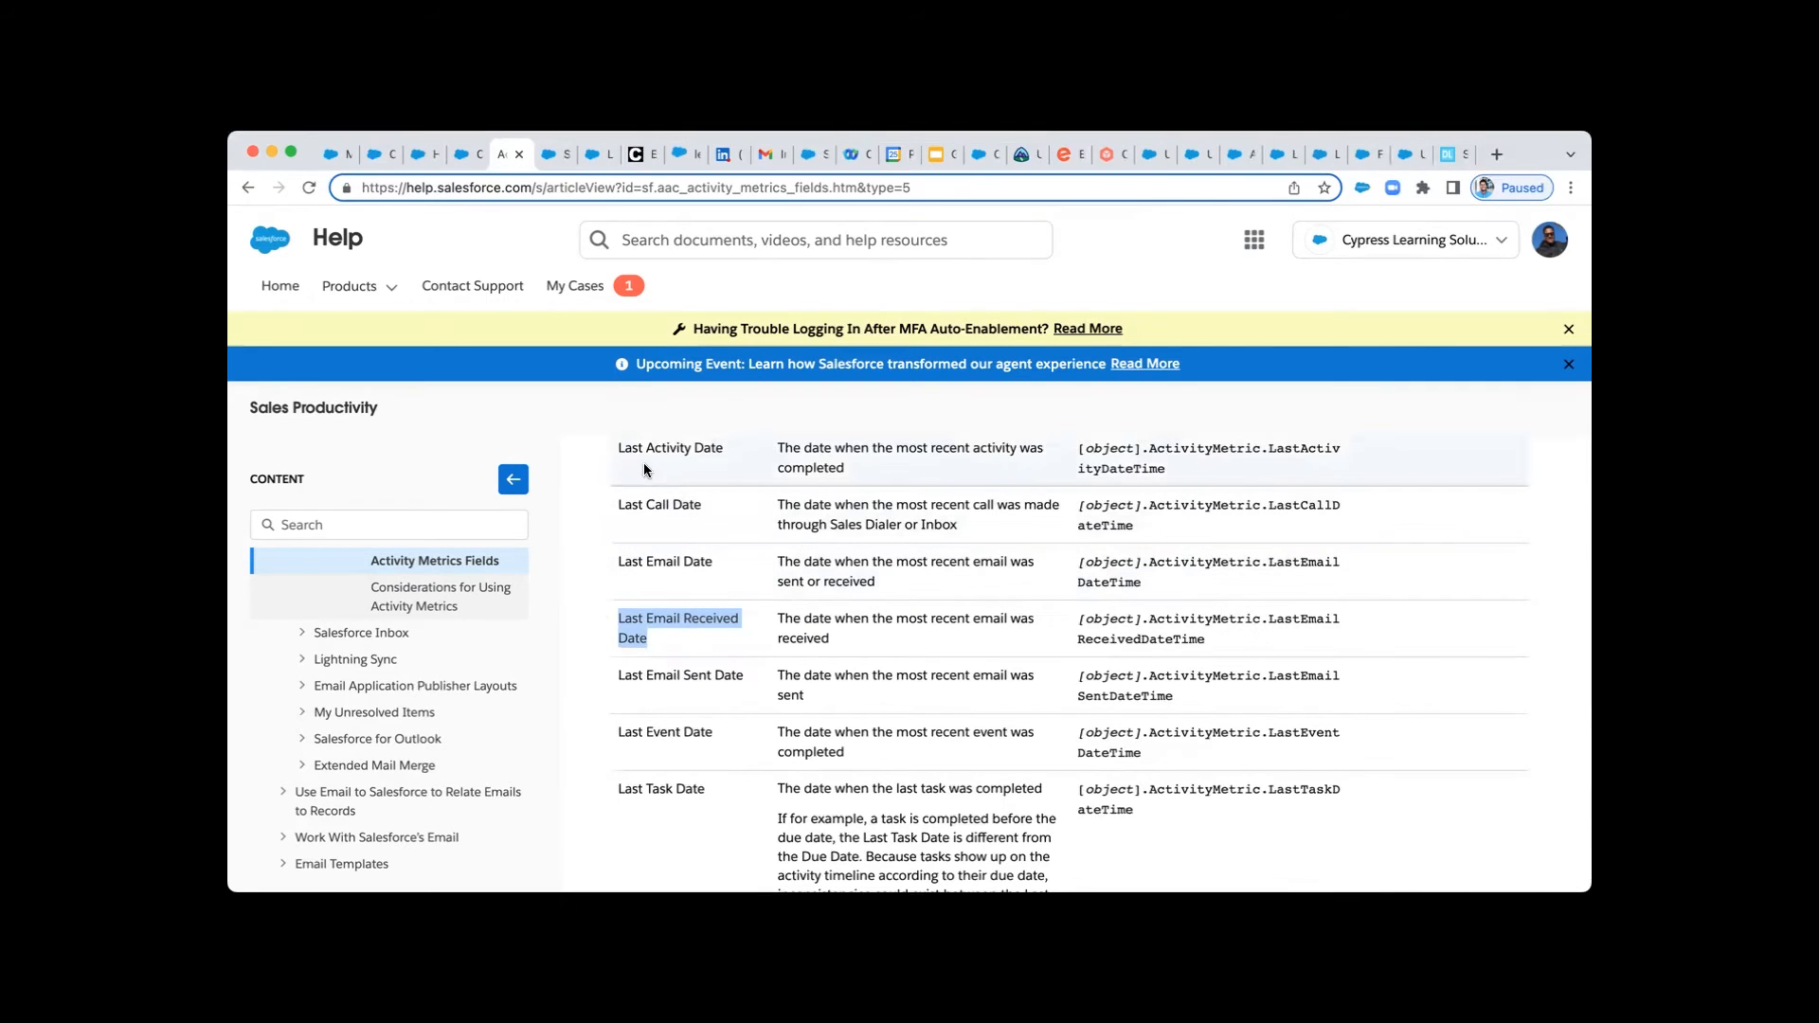
{"action": "double_click", "coordinate": [669, 447]}
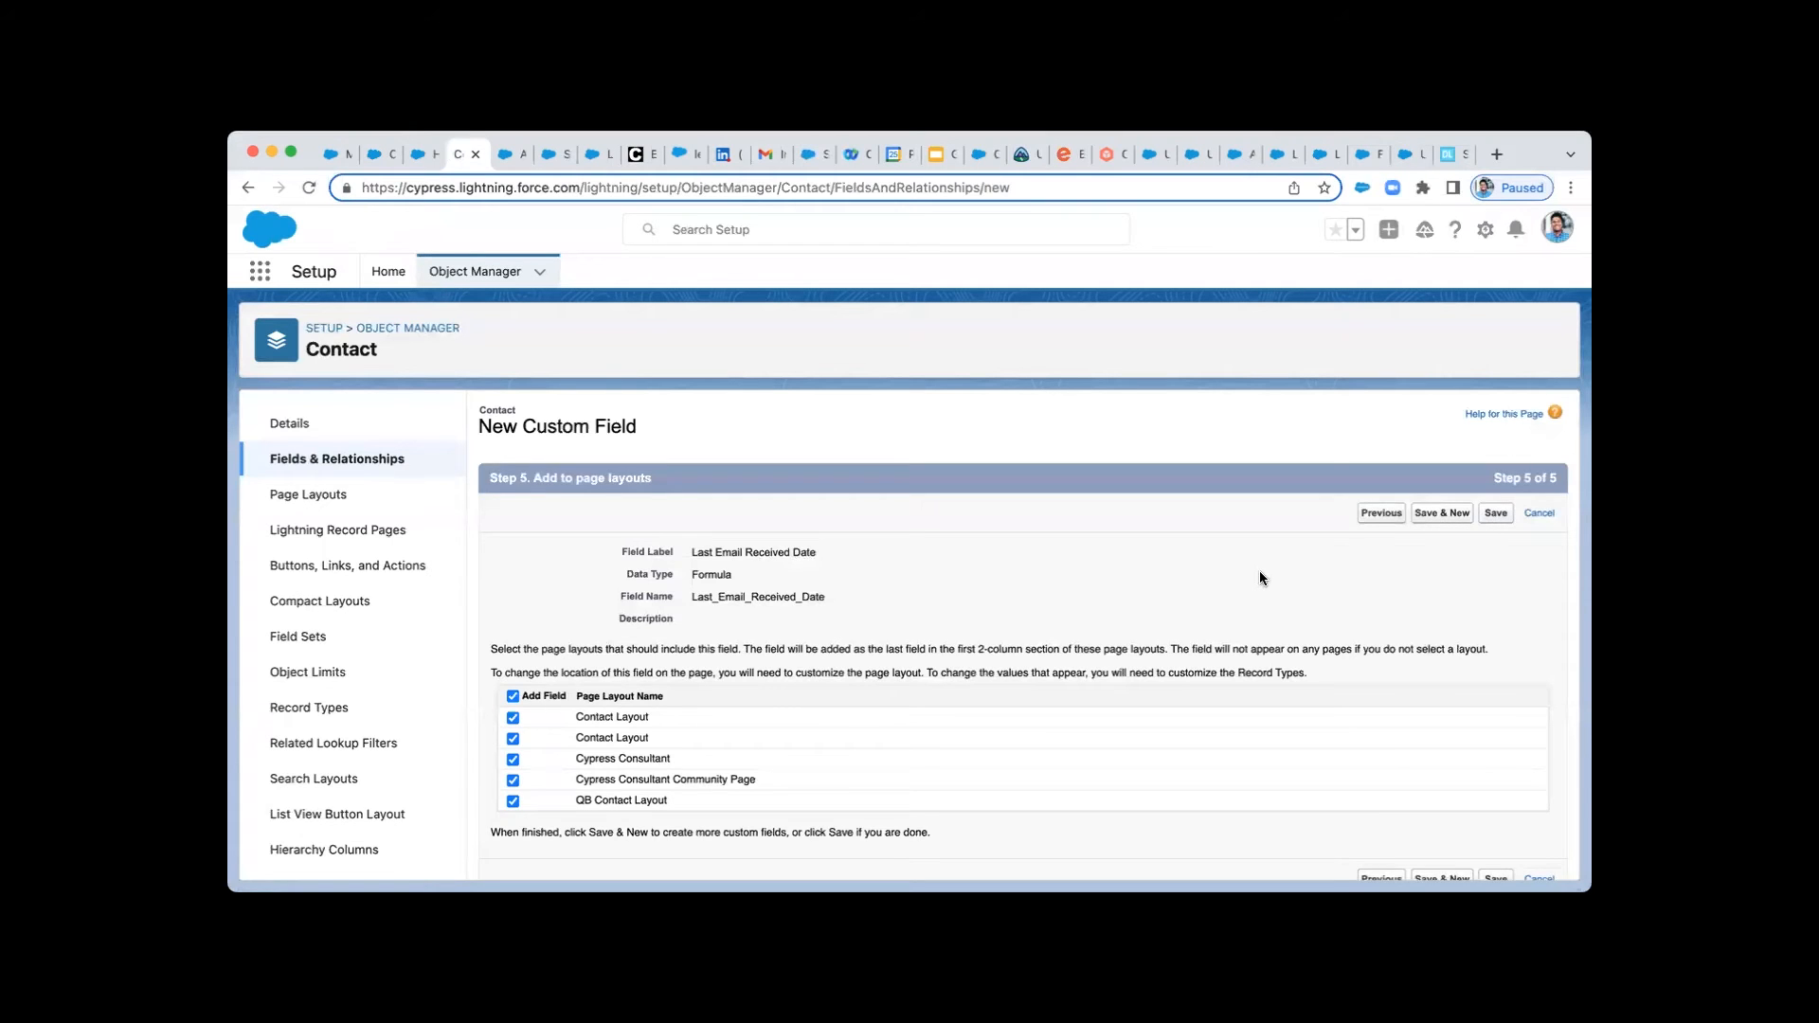
Save & New, then start a Formula field 'Last Activity Date' returning Date/Time.
{"action": "left_click", "coordinate": [1495, 514]}
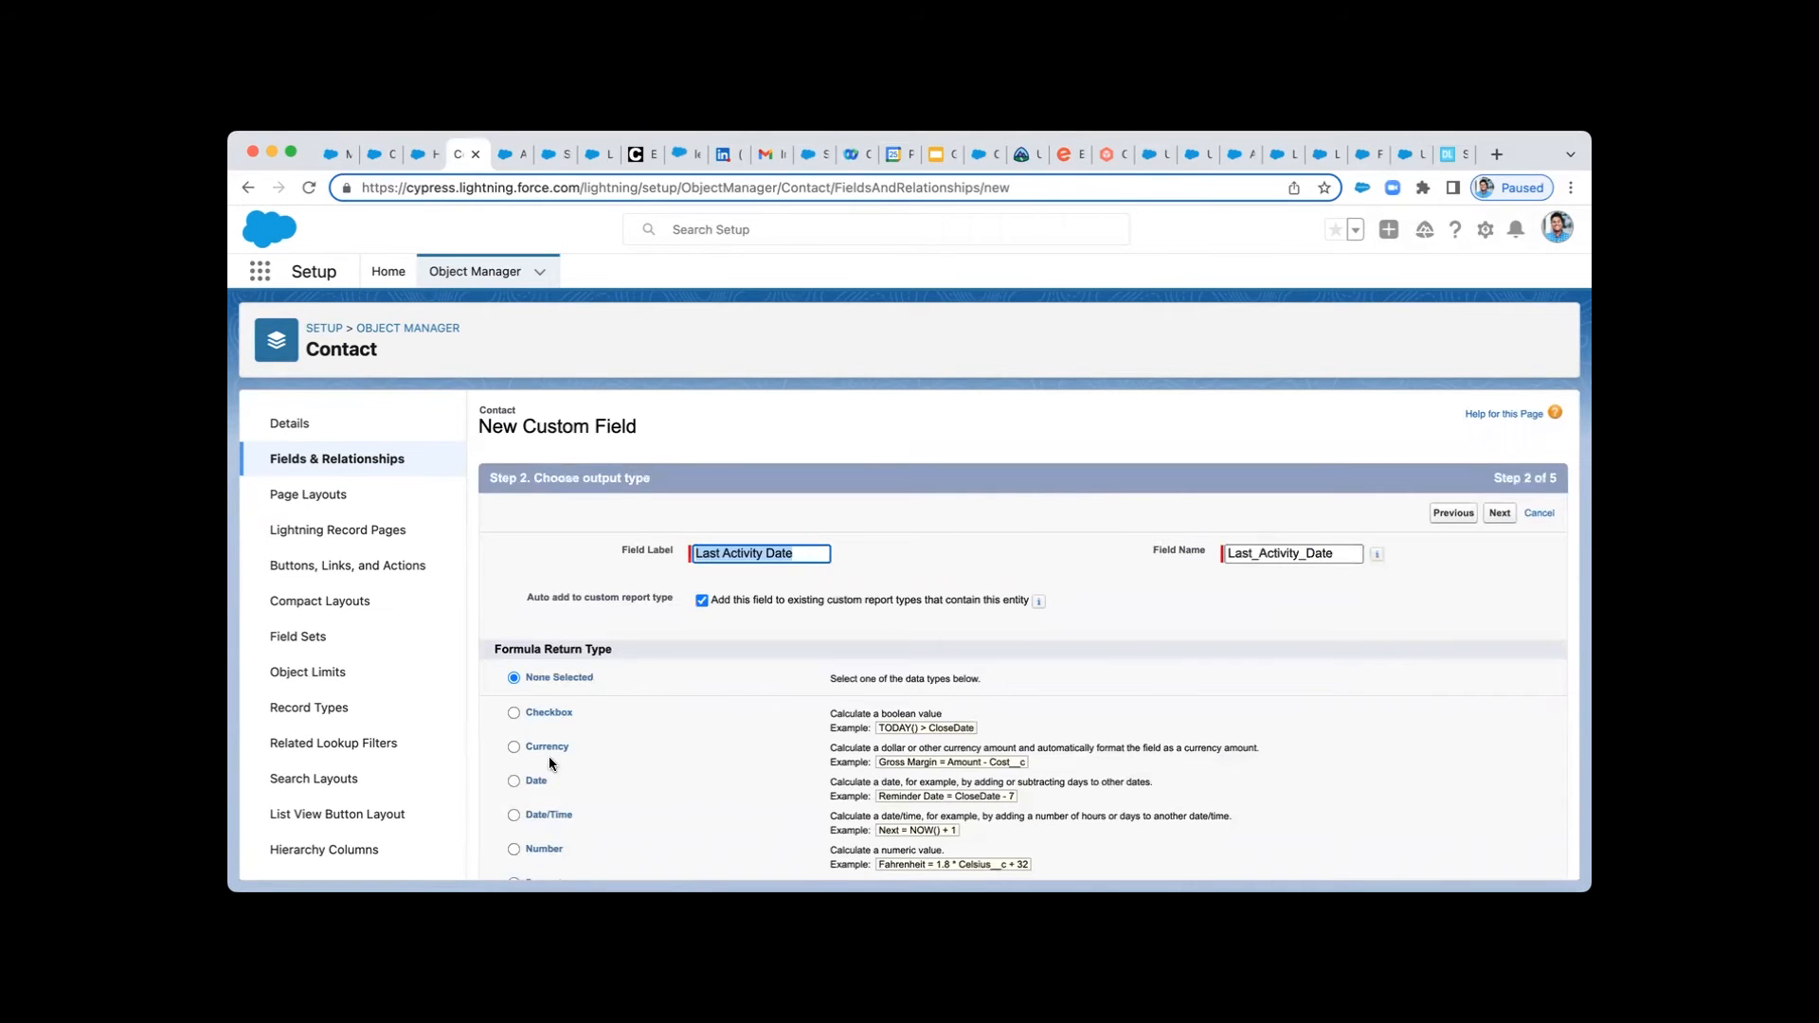
{"action": "left_click", "coordinate": [513, 813]}
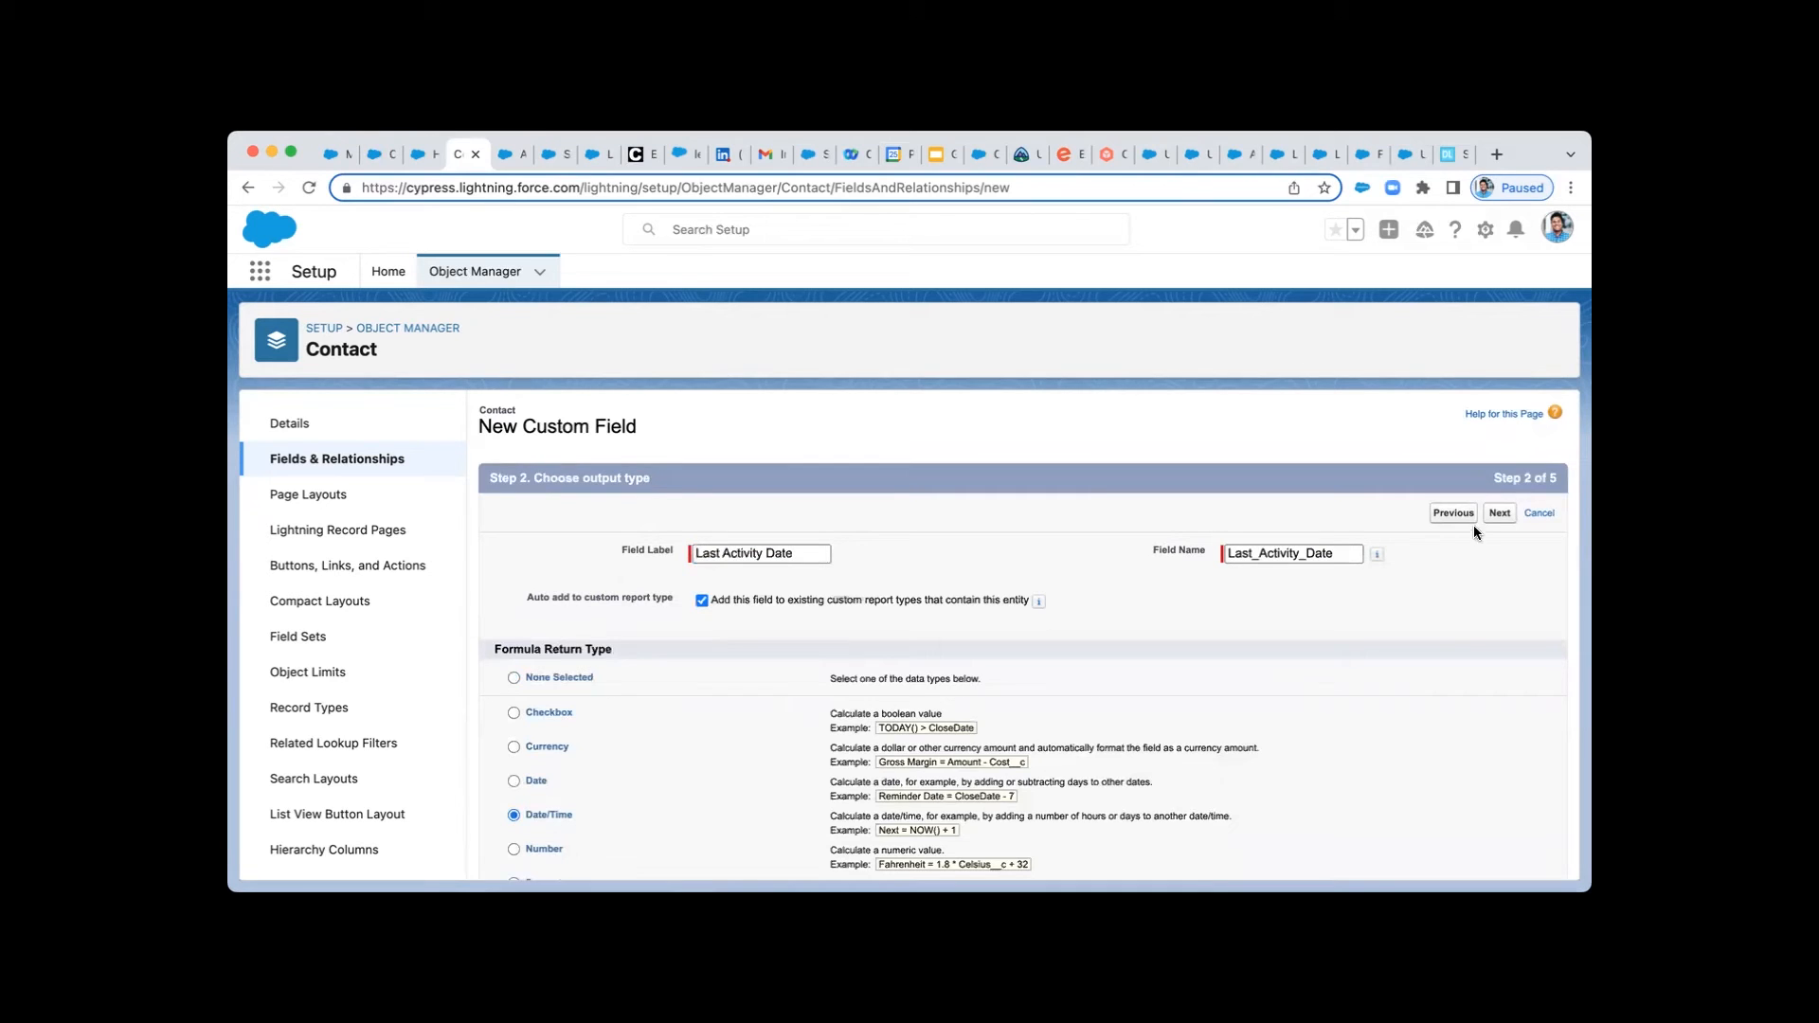
{"action": "left_click", "coordinate": [1499, 513]}
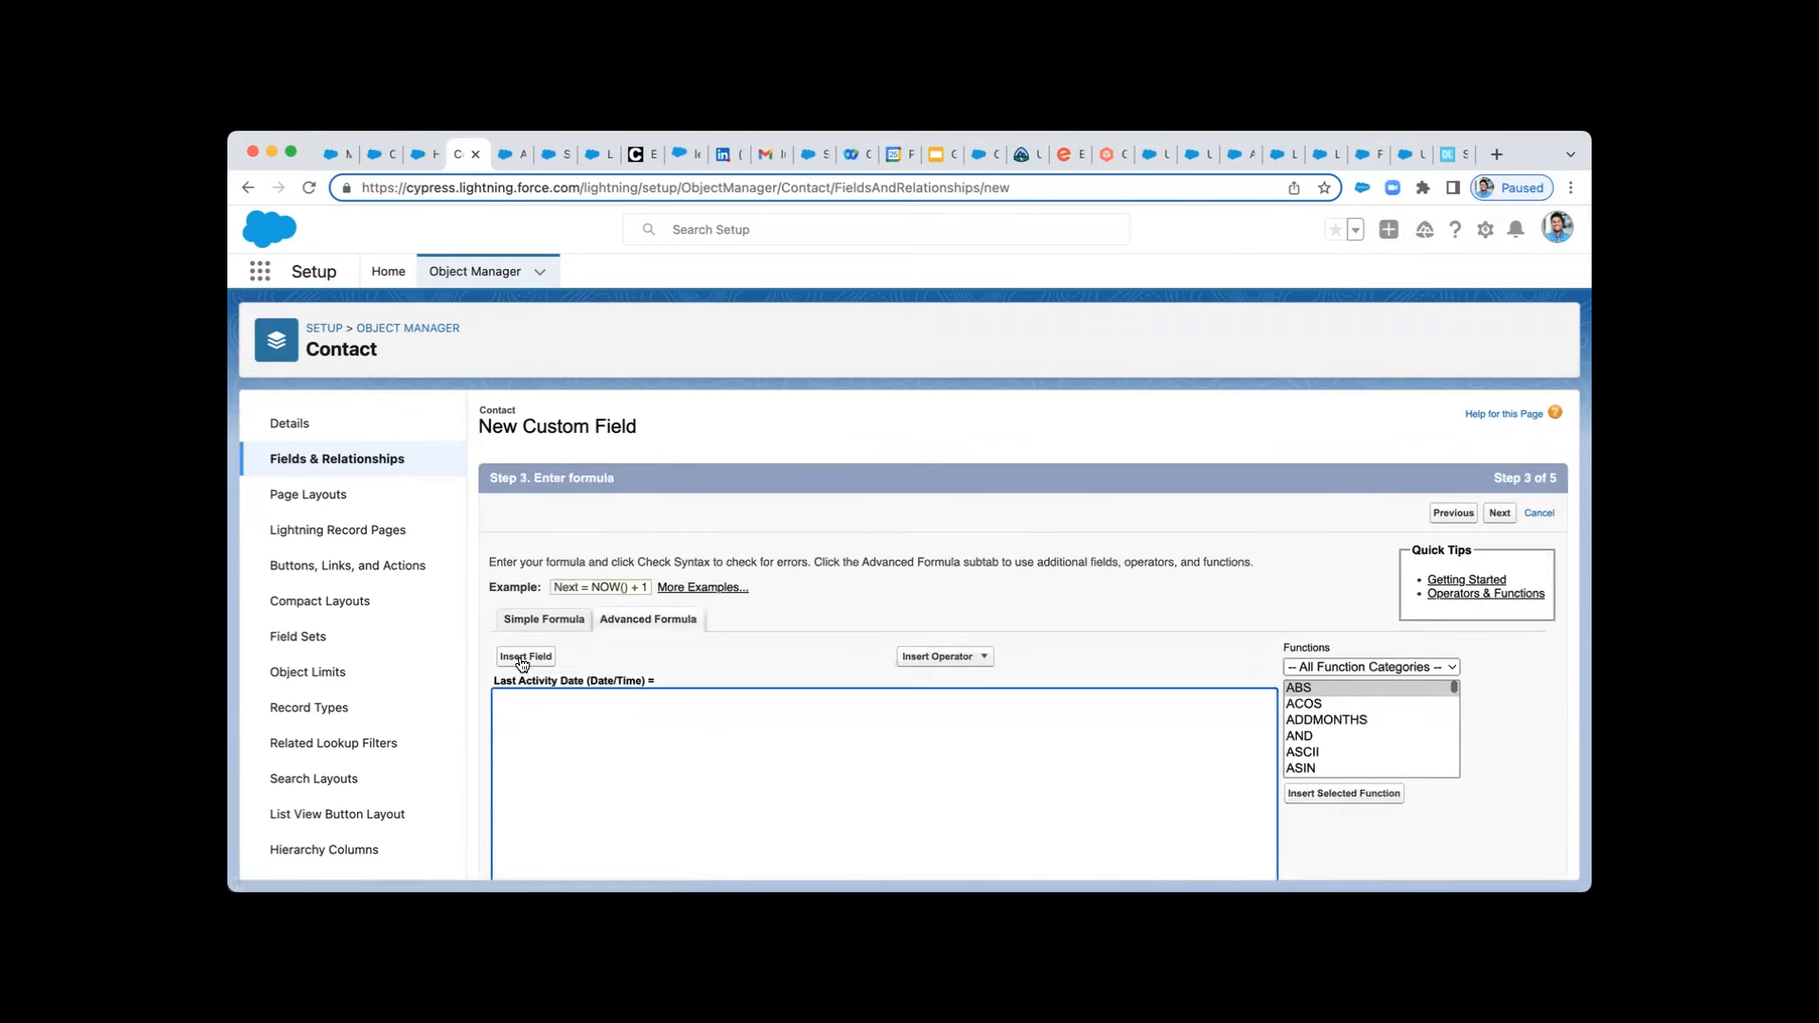
Insert ActivityMetric.LastActivityDateTime into the Last Activity Date formula.
{"action": "left_click", "coordinate": [524, 656]}
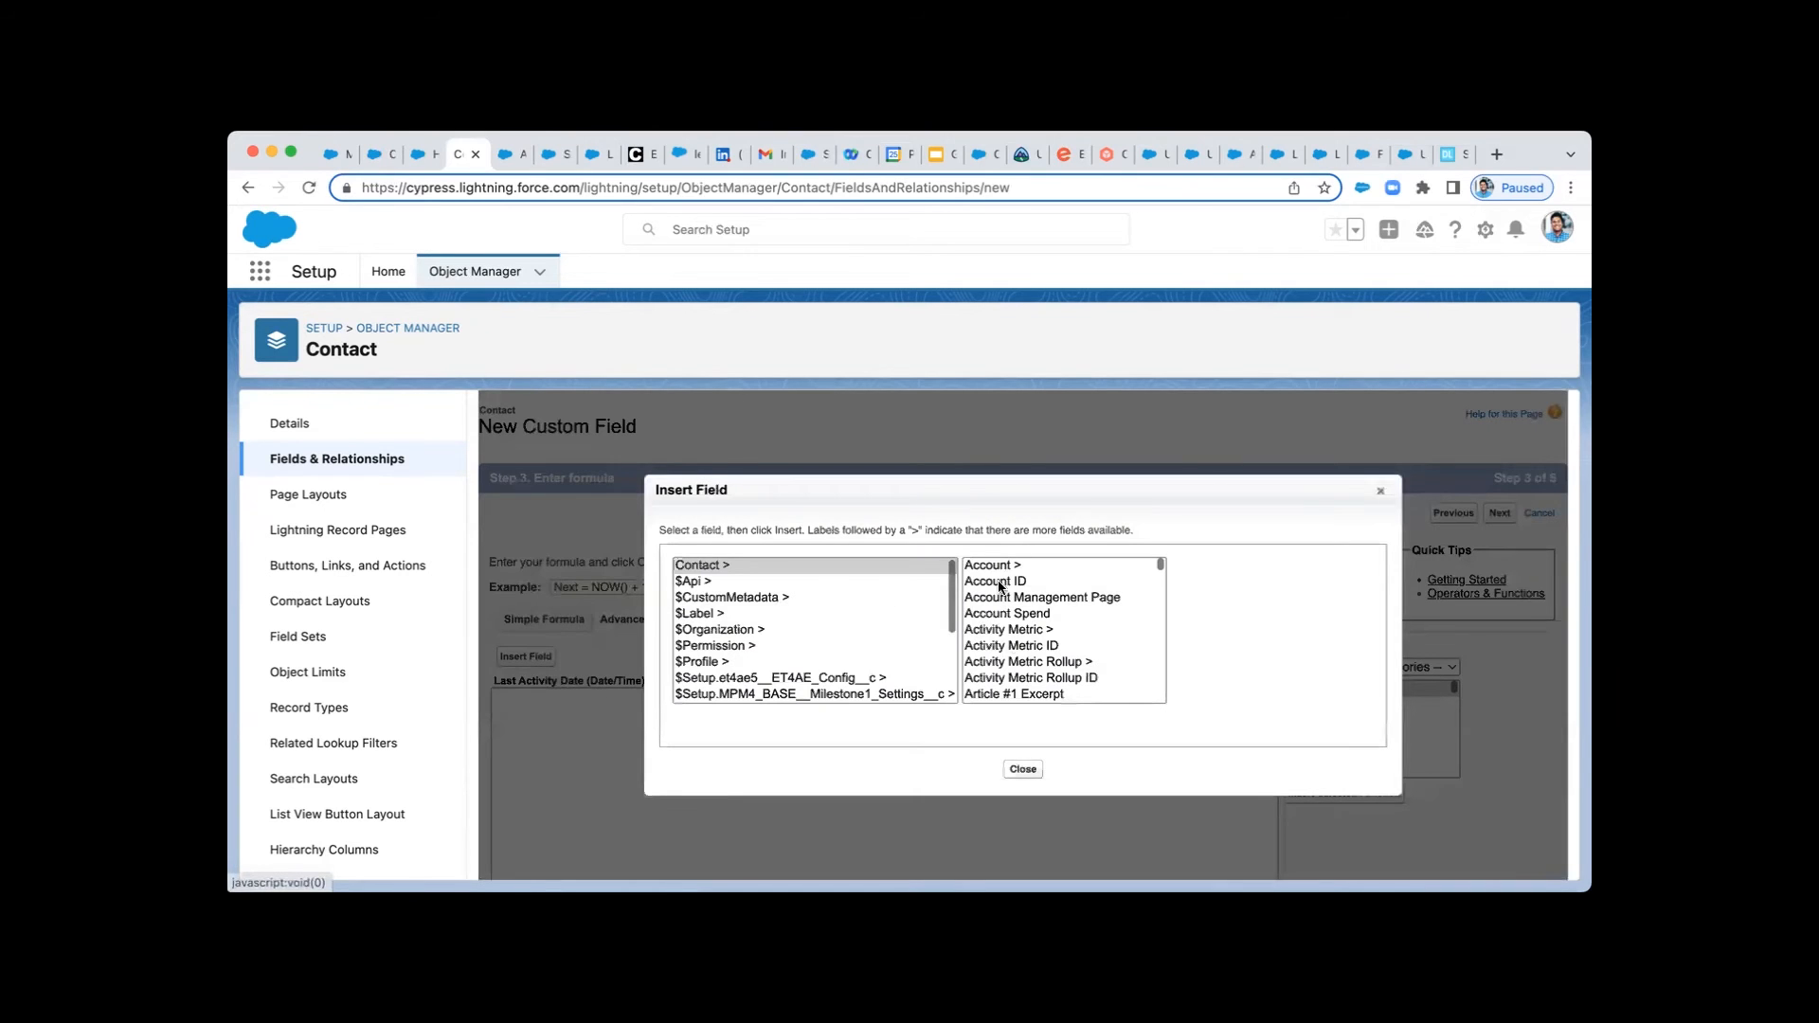
{"action": "left_click", "coordinate": [1008, 629]}
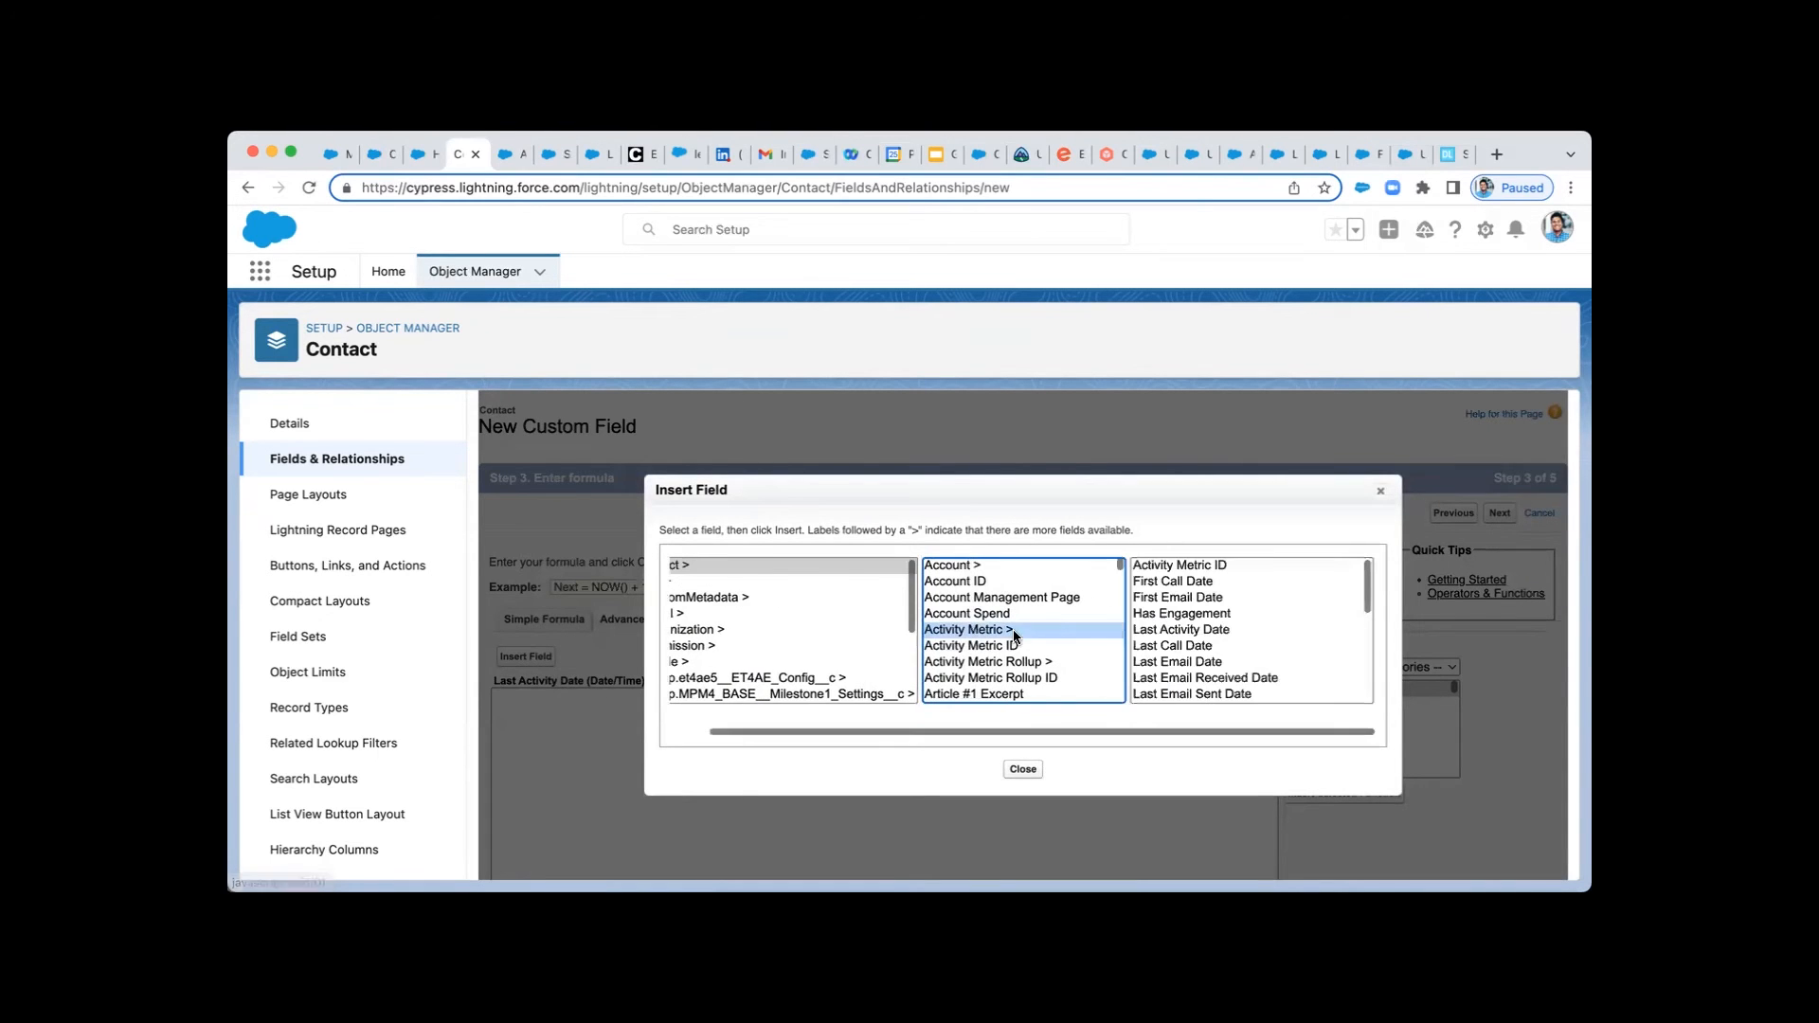
{"action": "left_click", "coordinate": [1180, 629]}
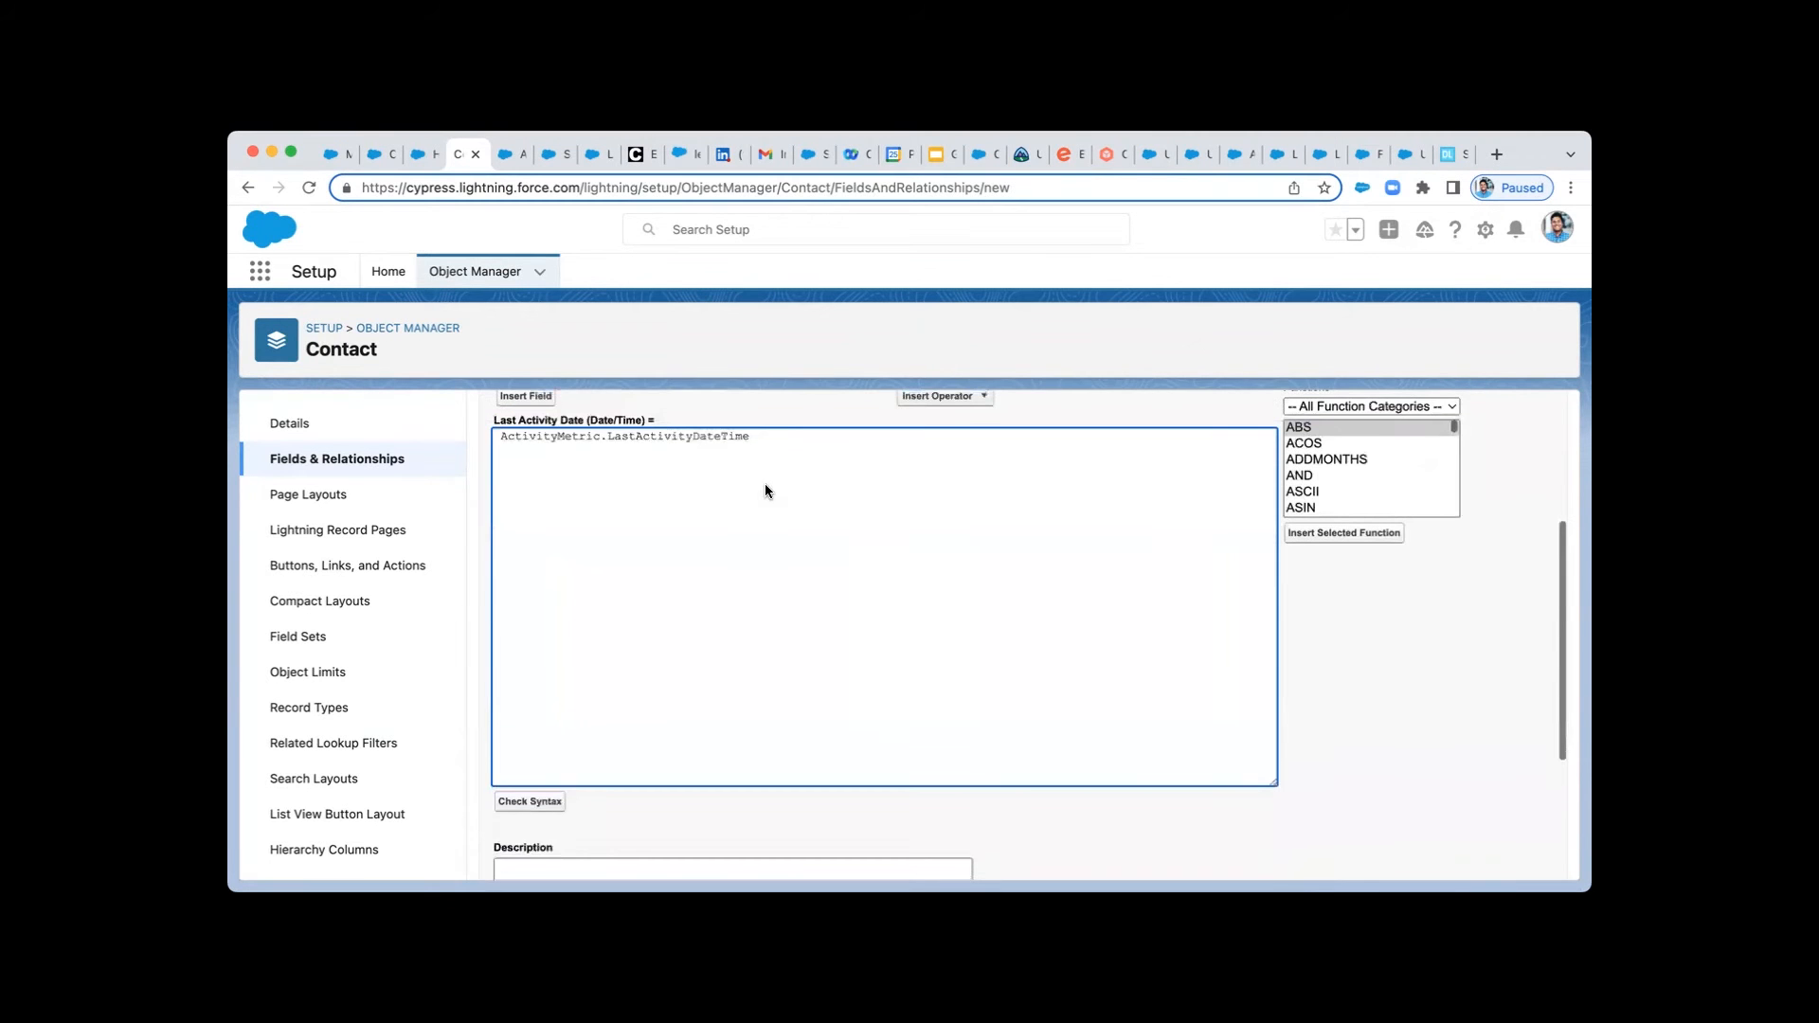
Set the Last Activity Date formula to treat blank fields as blanks.
{"action": "scroll", "scroll_direction": "down", "scroll_amount": 3}
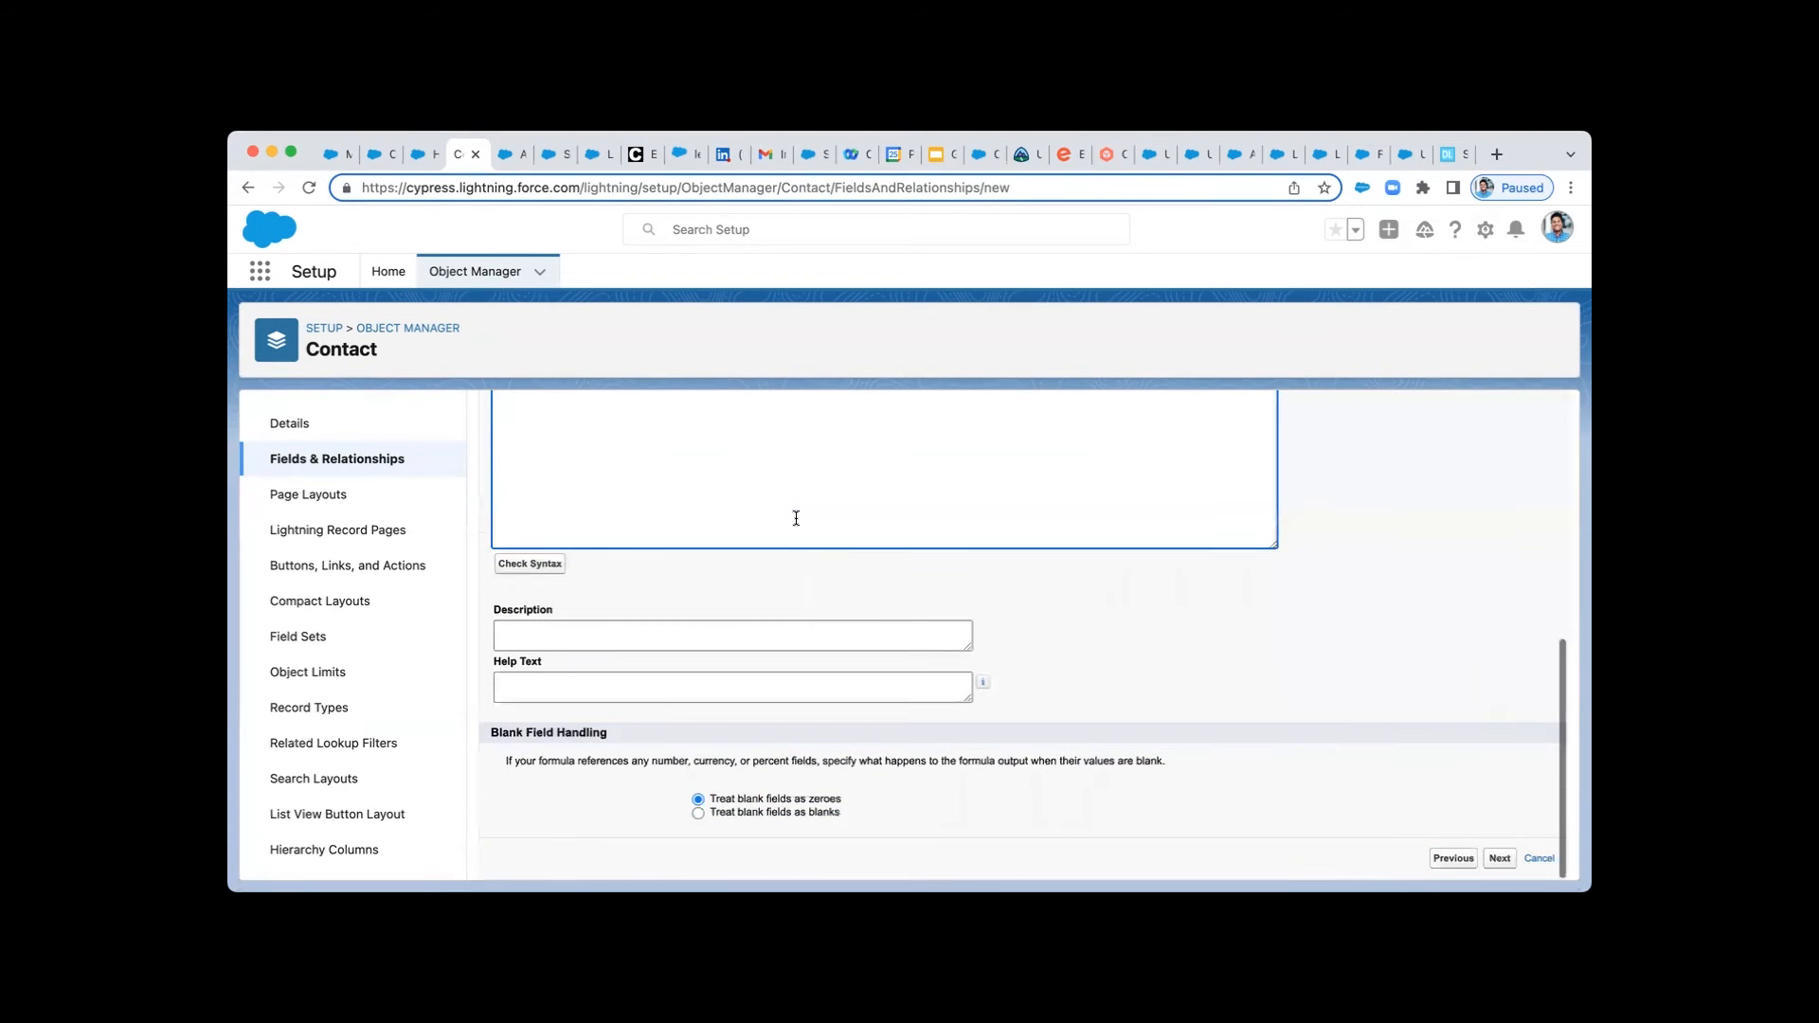
{"action": "left_click", "coordinate": [697, 813]}
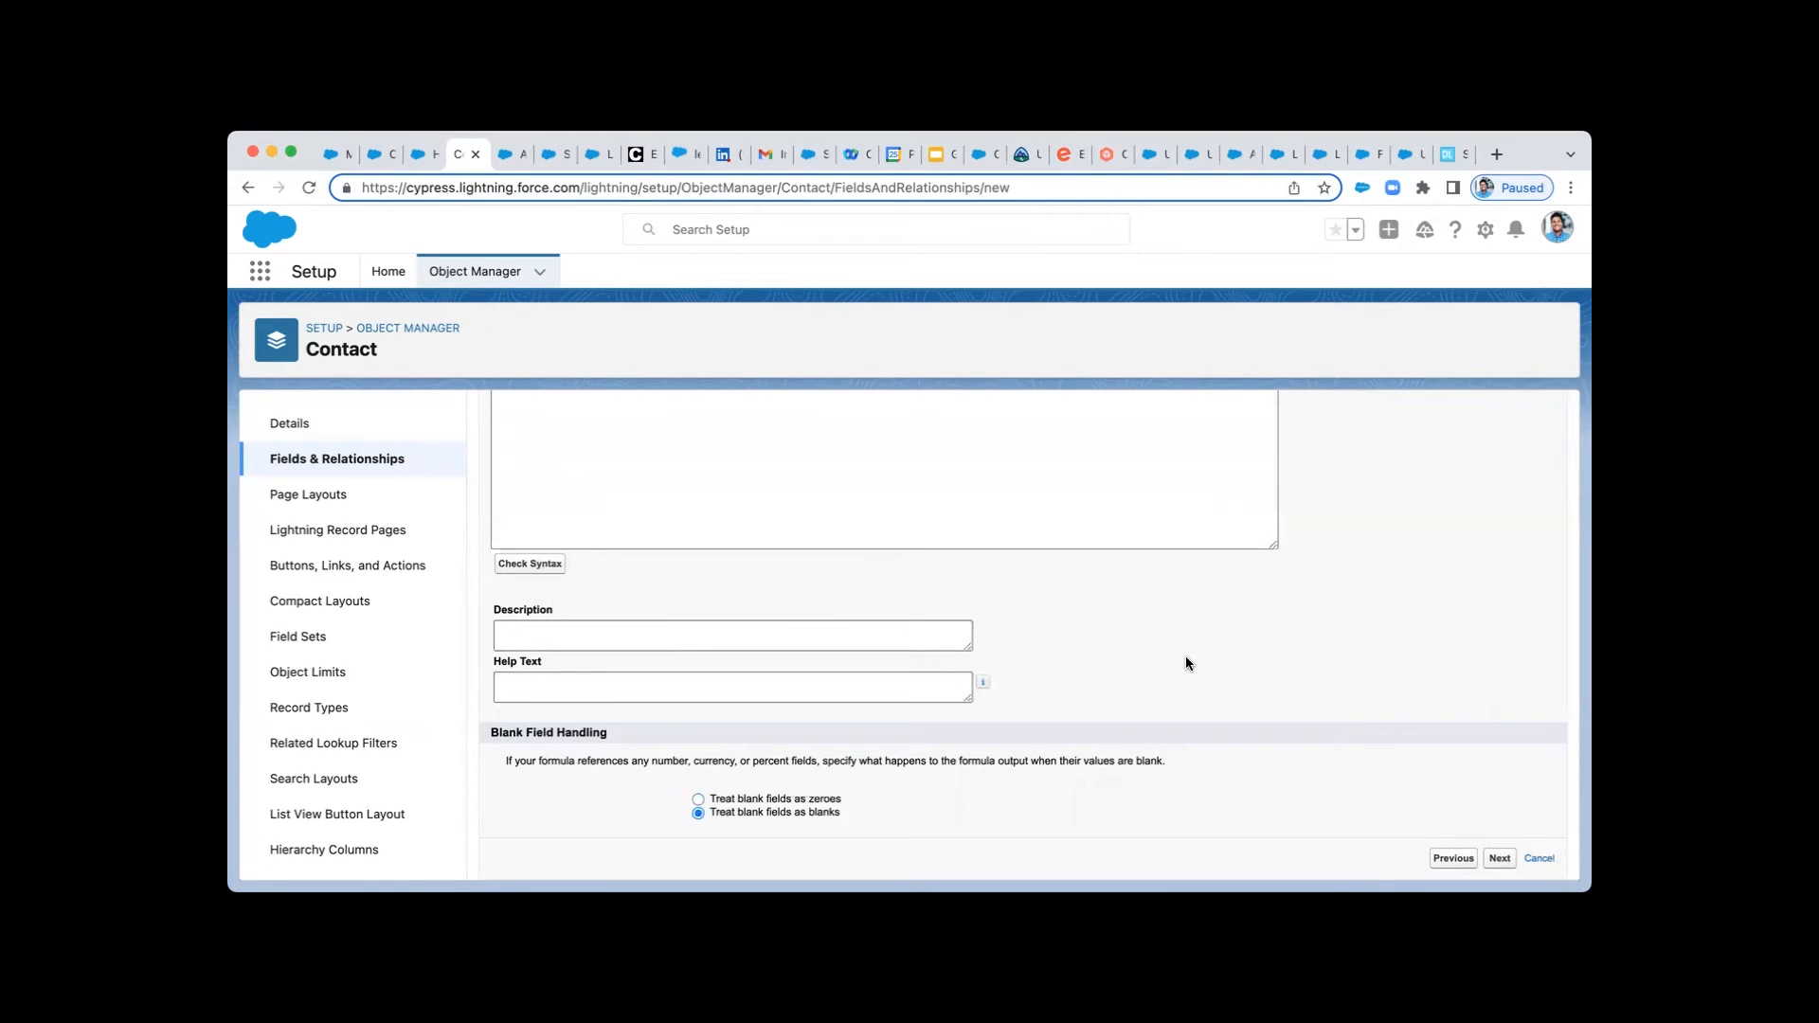